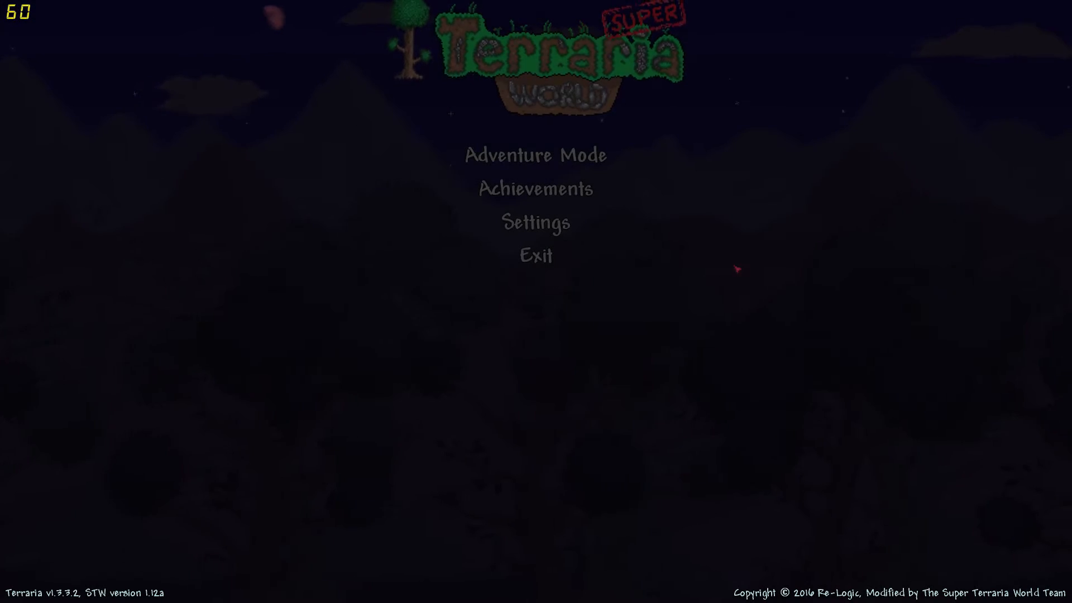
Start Adventure Mode with the existing character, read both tip pages, and resume play.
click(535, 154)
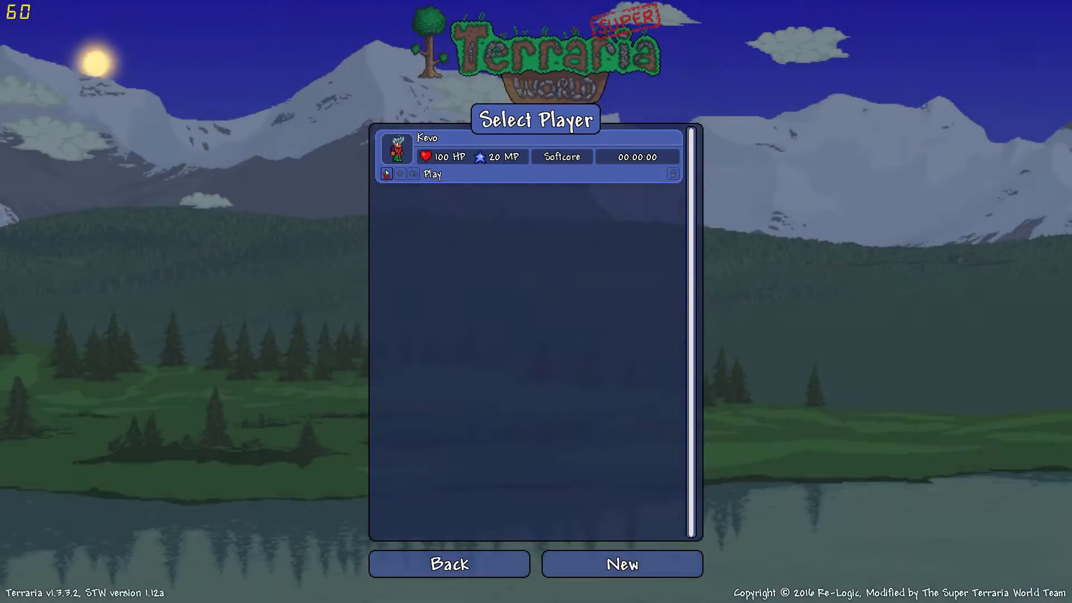
click(431, 175)
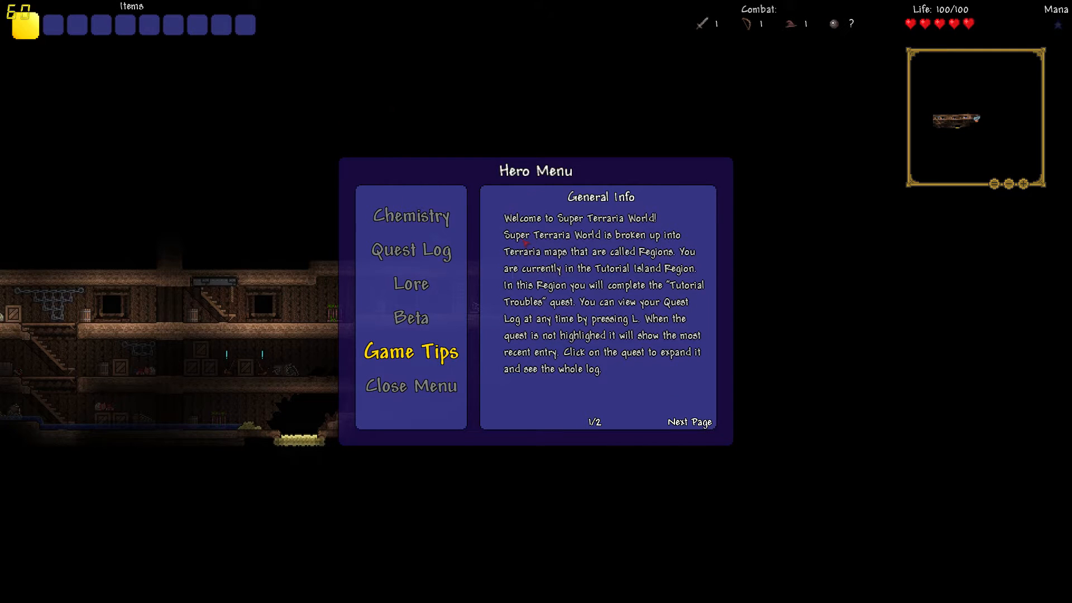
click(689, 422)
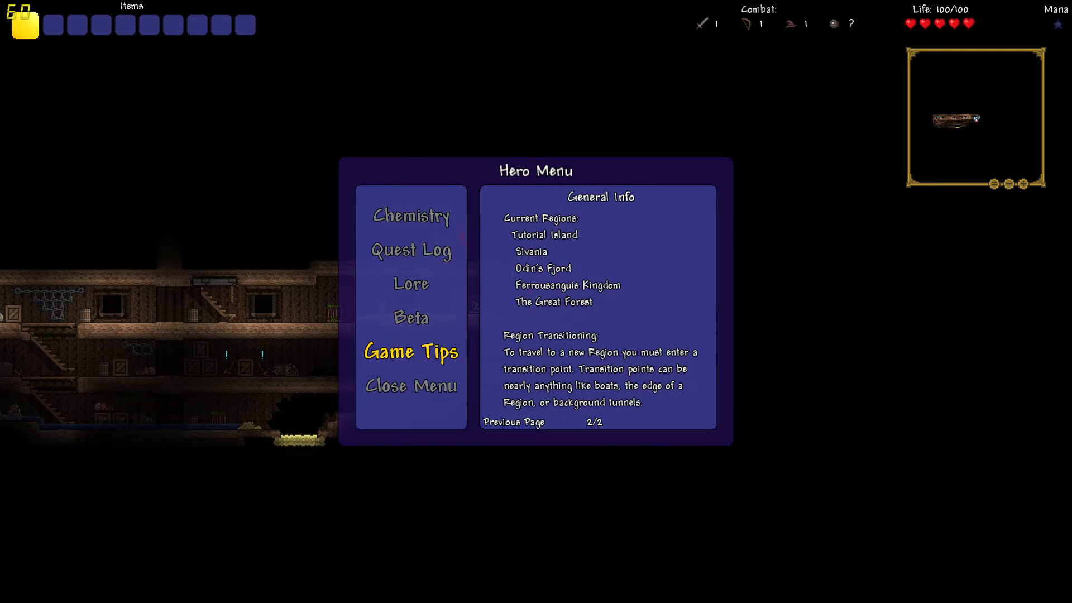
mouse_move(411, 386)
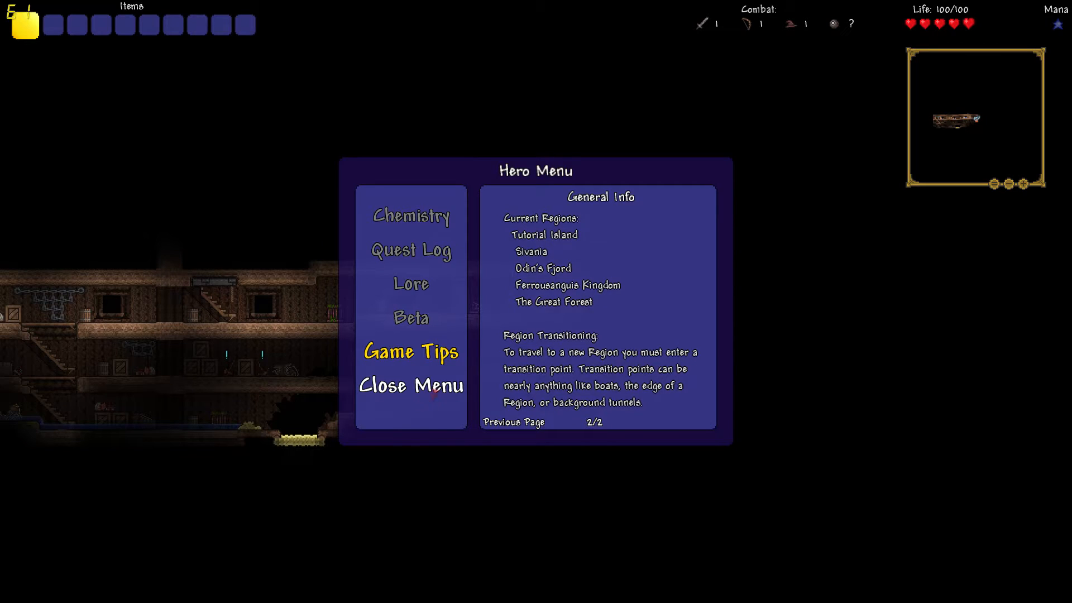
click(410, 384)
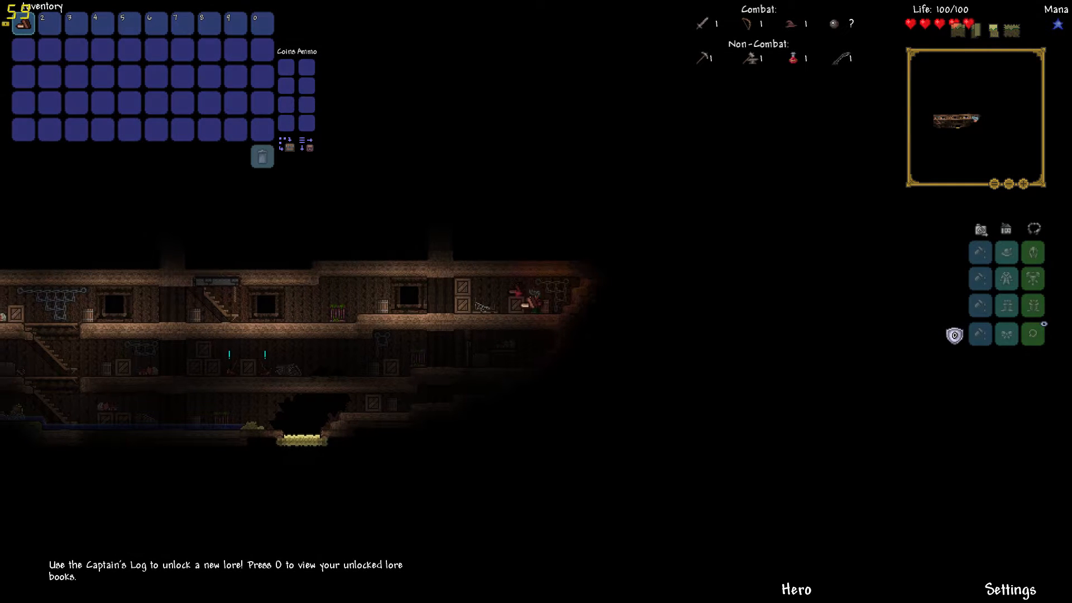
mouse_move(22, 23)
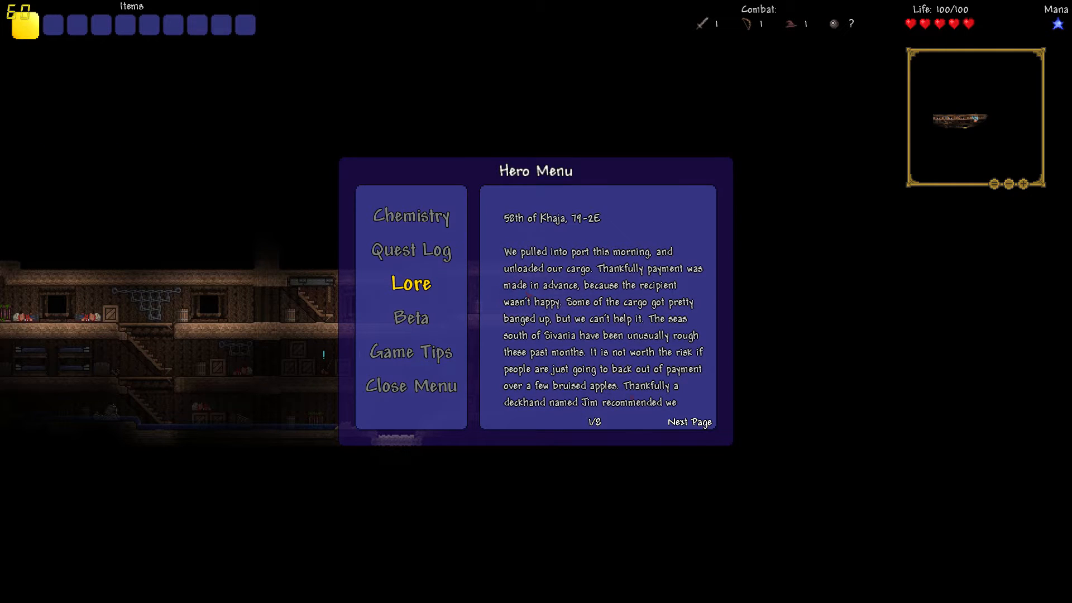
click(689, 422)
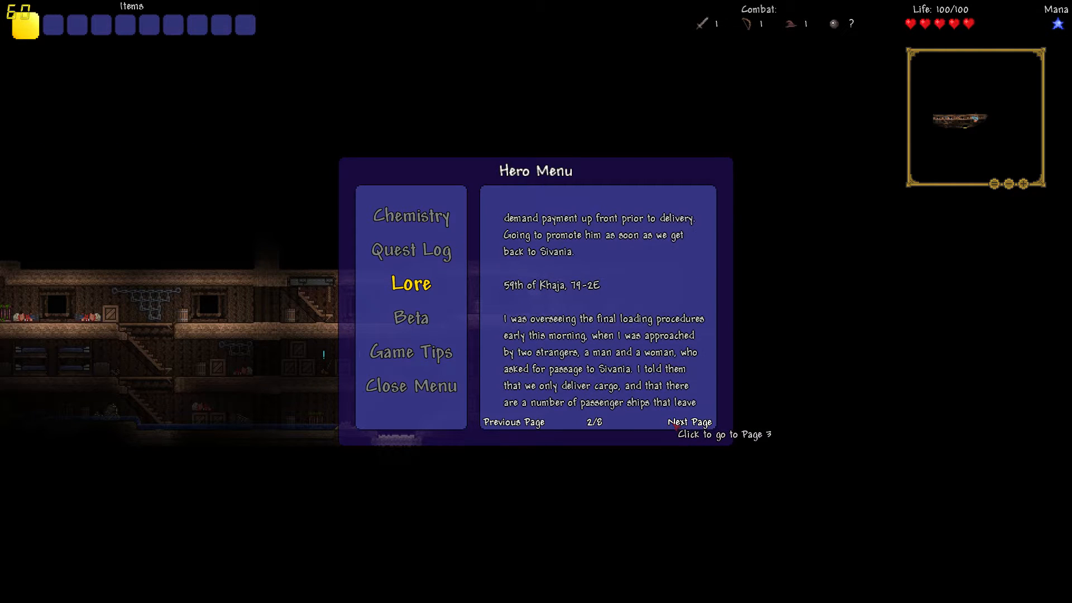
click(689, 422)
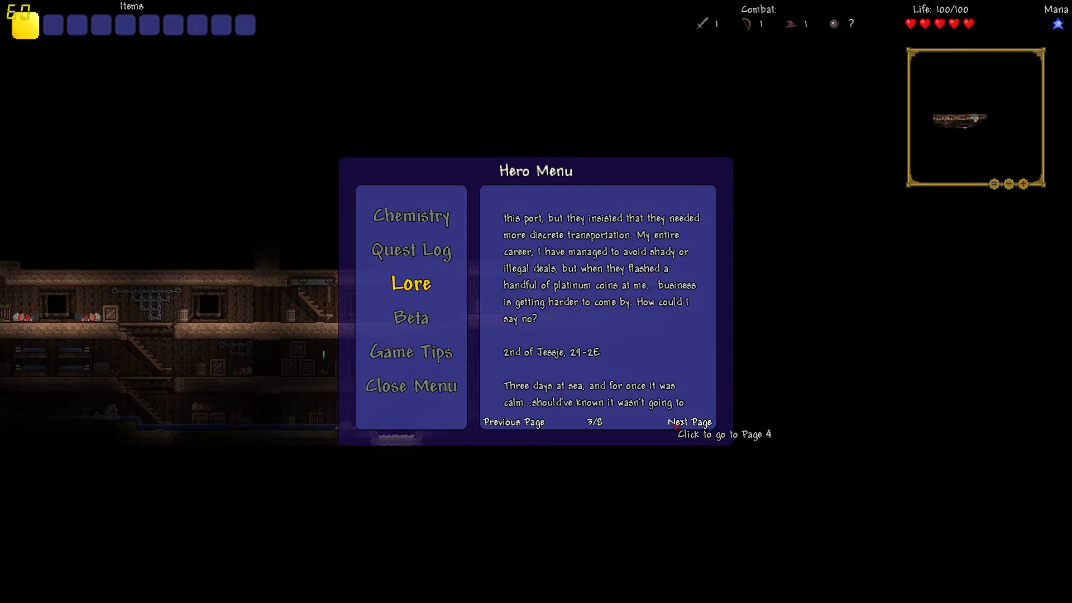
click(688, 422)
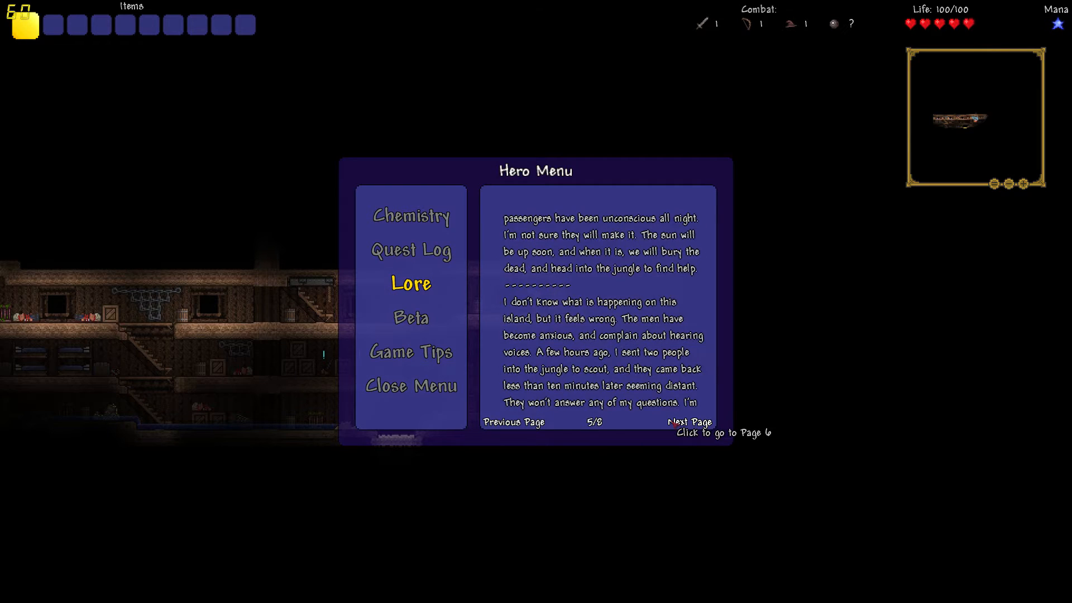
click(688, 422)
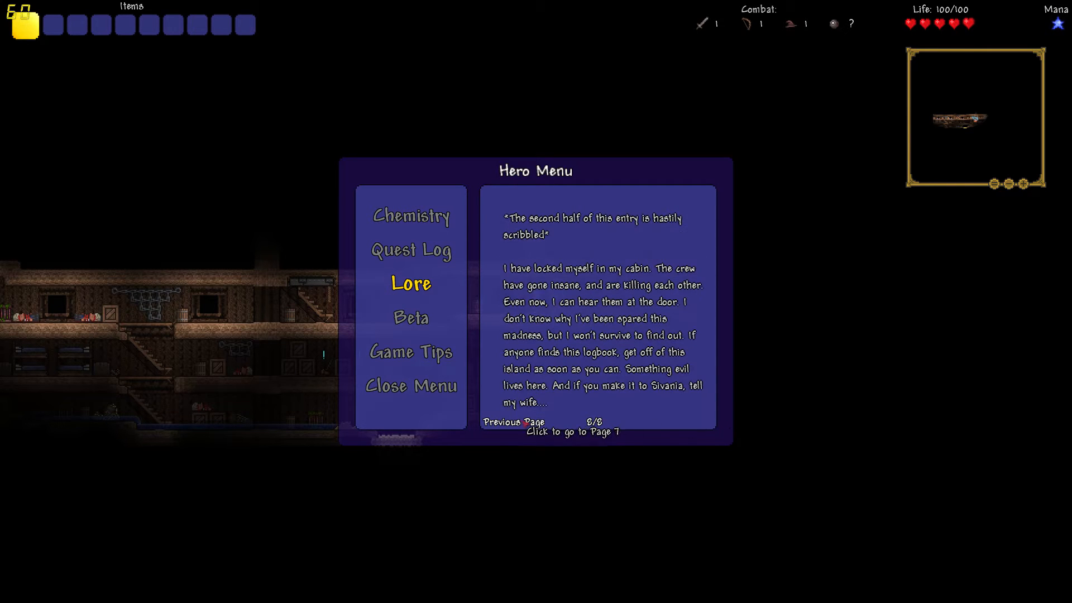
click(513, 422)
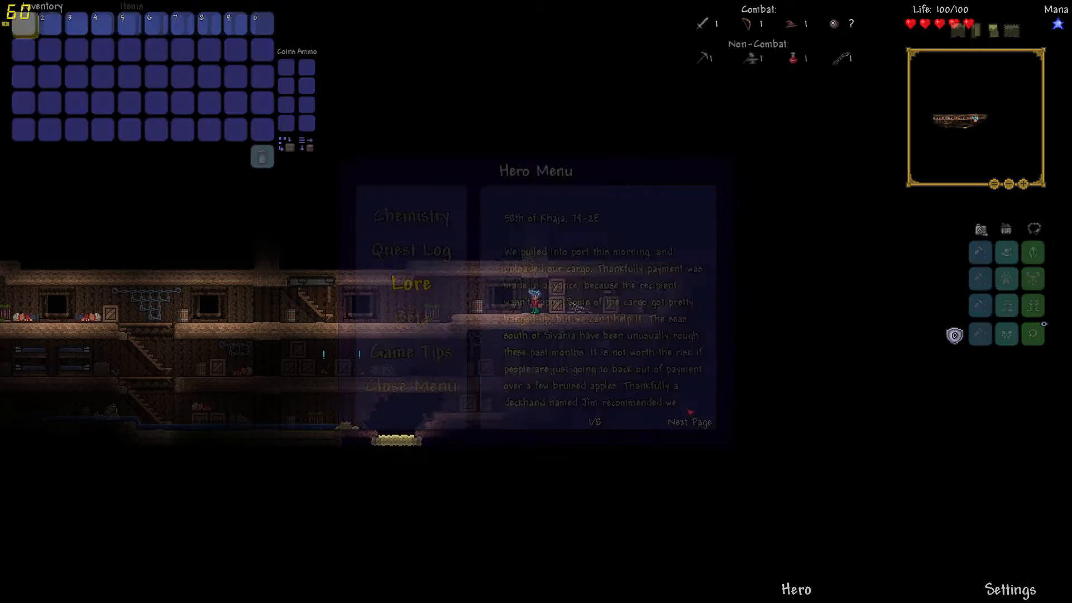
click(410, 386)
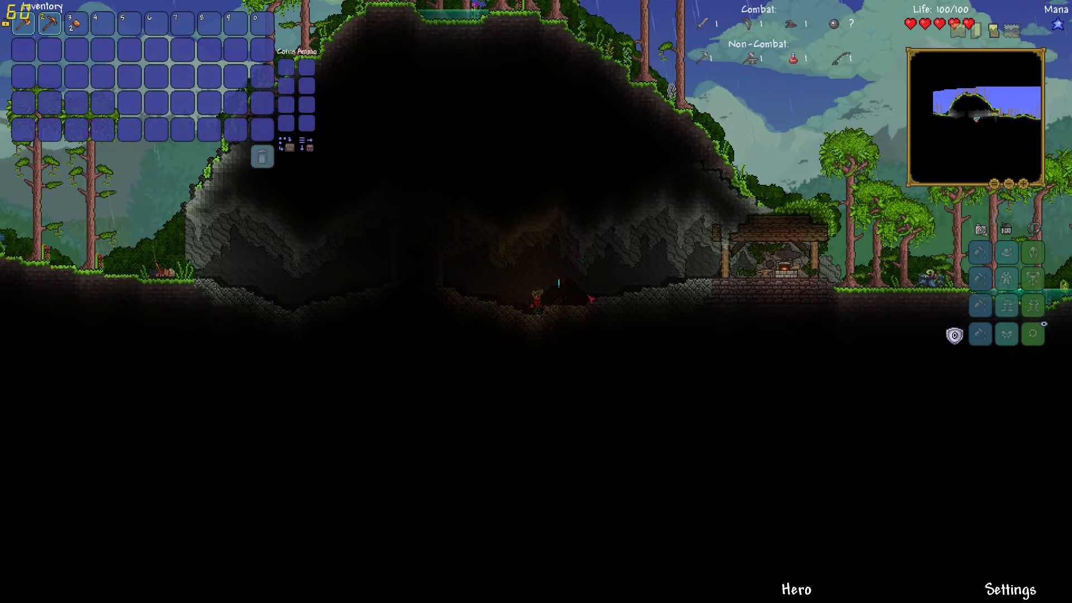
View the Mining tips, dismiss them, and walk to the wooden shelter workbench.
click(794, 588)
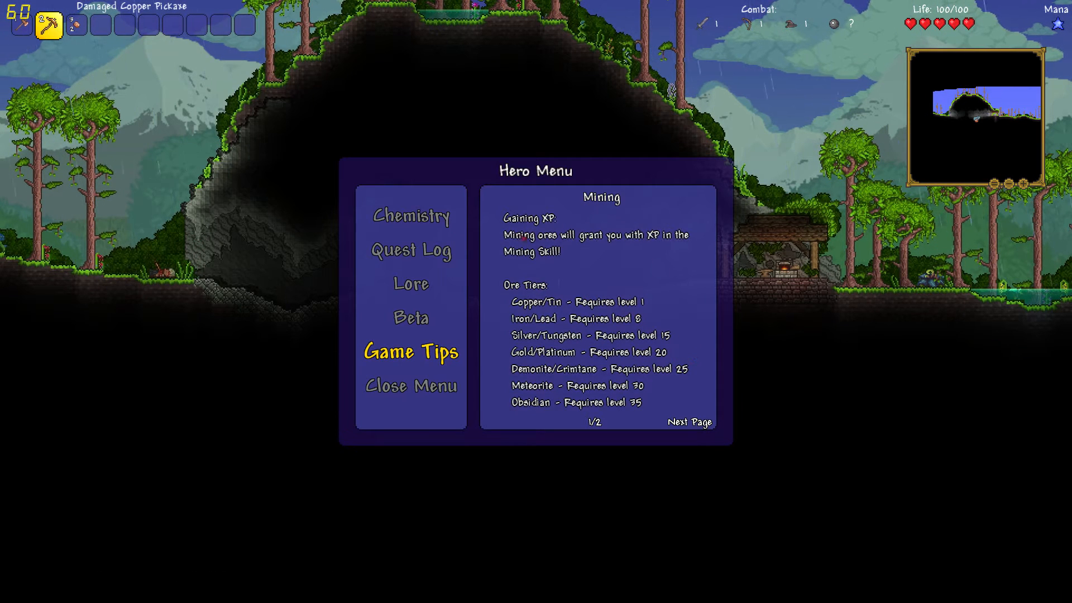
click(689, 423)
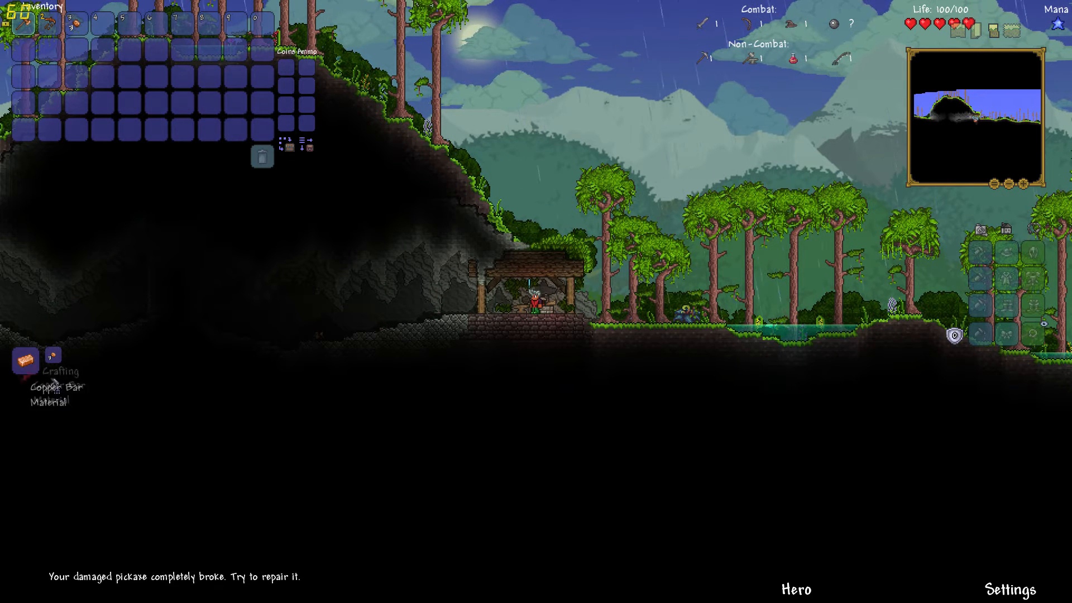
click(25, 361)
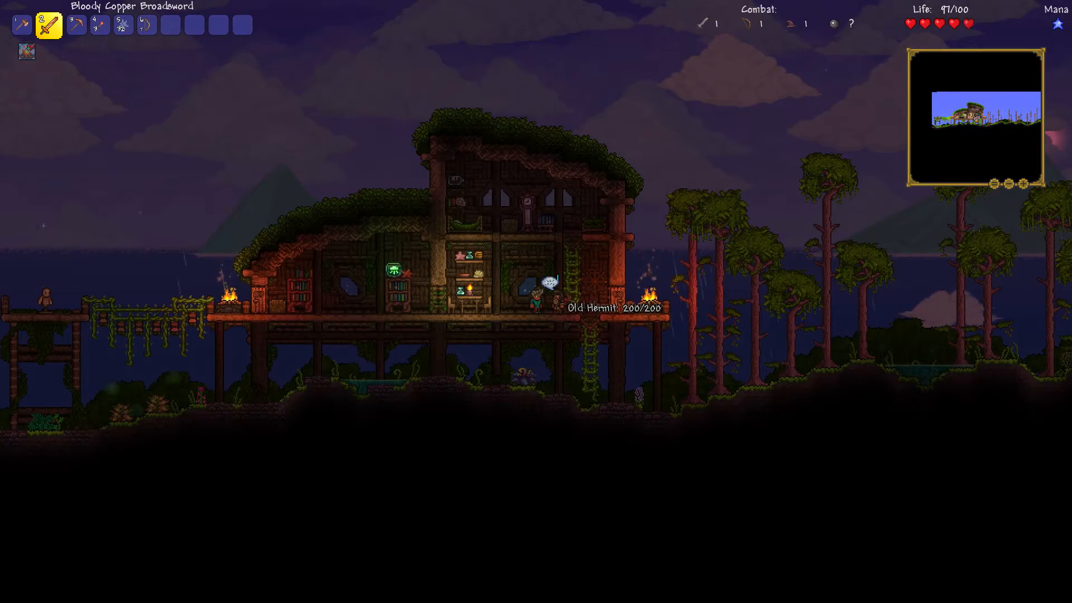
Ask the Old Hermit for a quest and tell him the ship crashed and the crew was found dead.
click(535, 294)
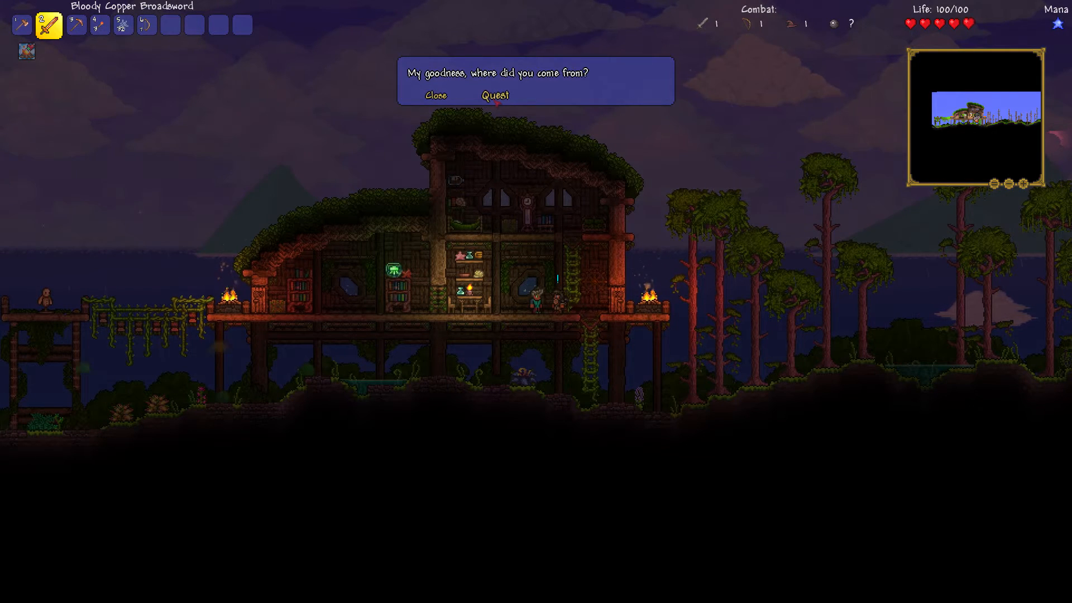
click(495, 93)
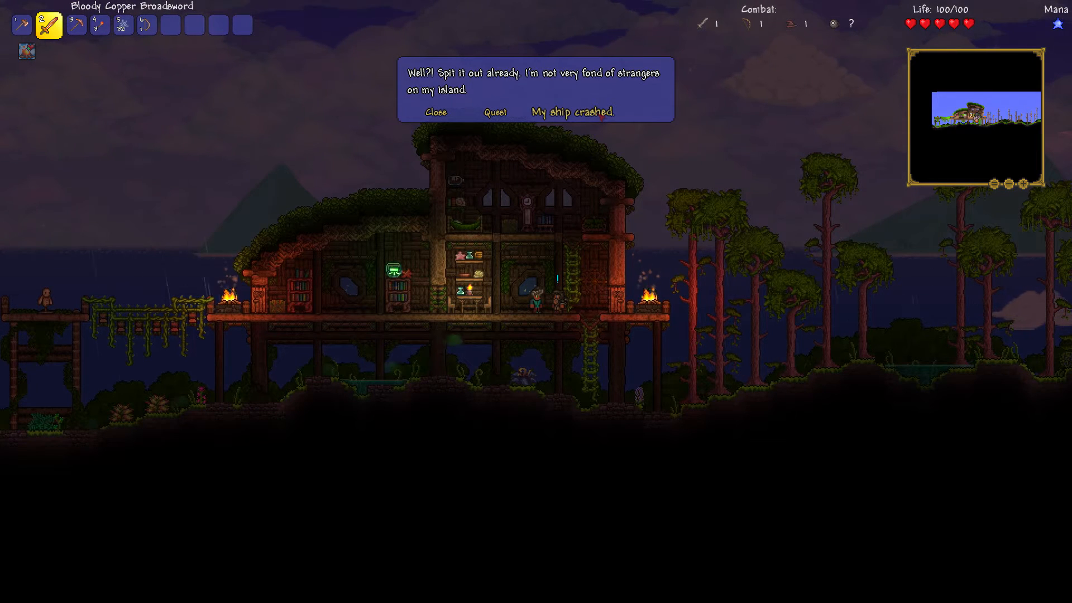
click(571, 112)
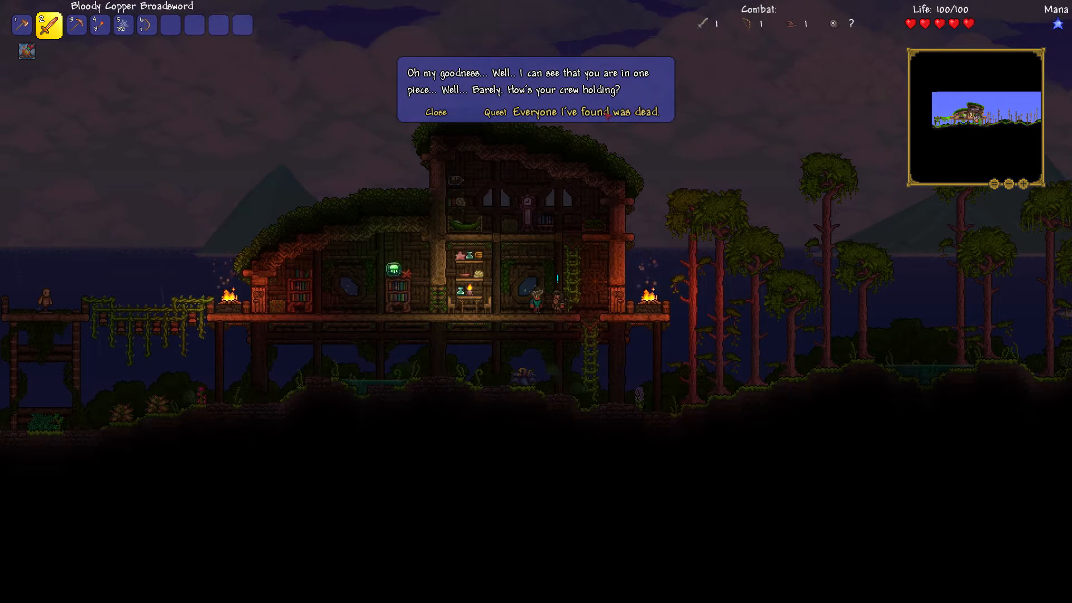
click(586, 112)
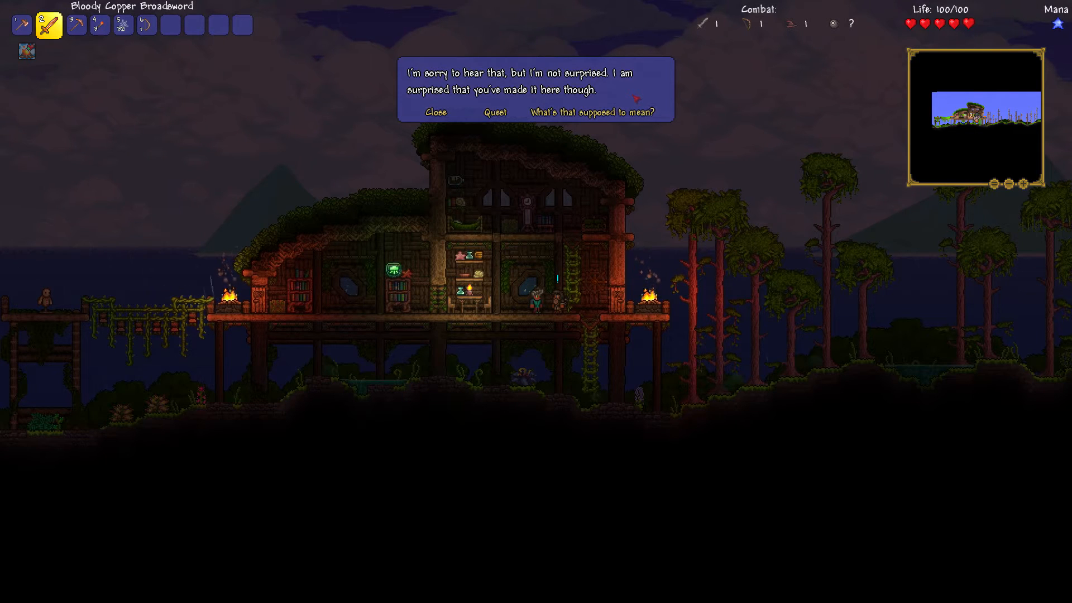
mouse_move(593, 112)
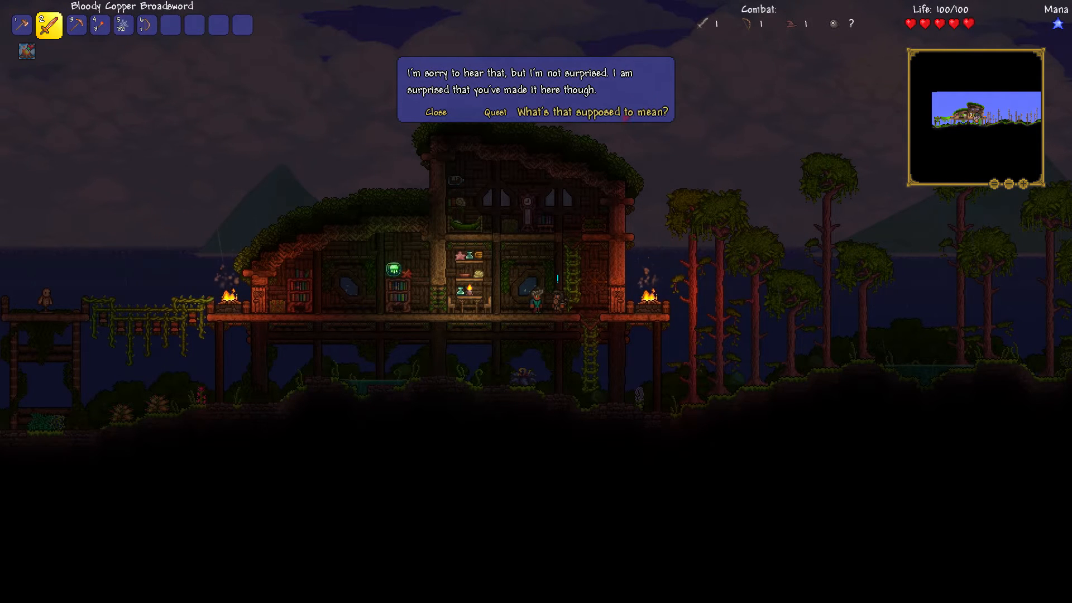
Ask what he meant, about the mages, and whether they are still here.
click(592, 112)
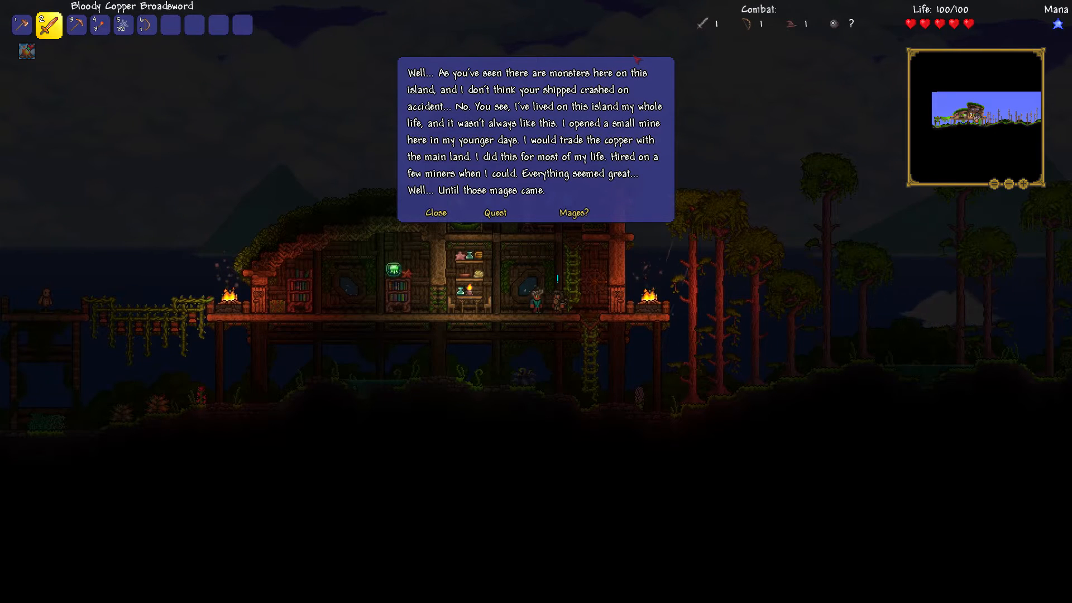
mouse_move(573, 212)
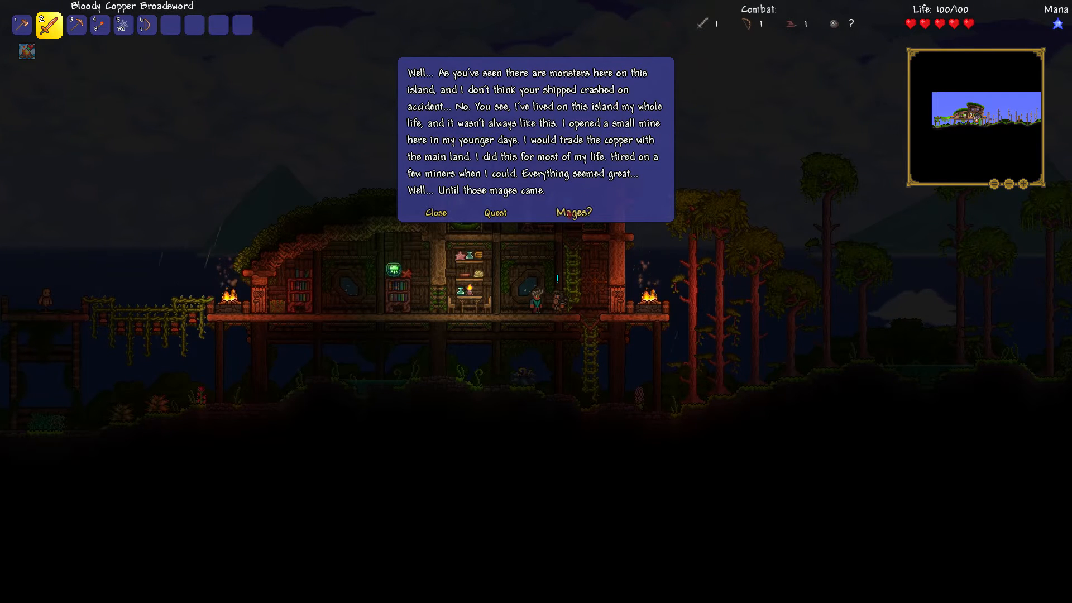
click(571, 212)
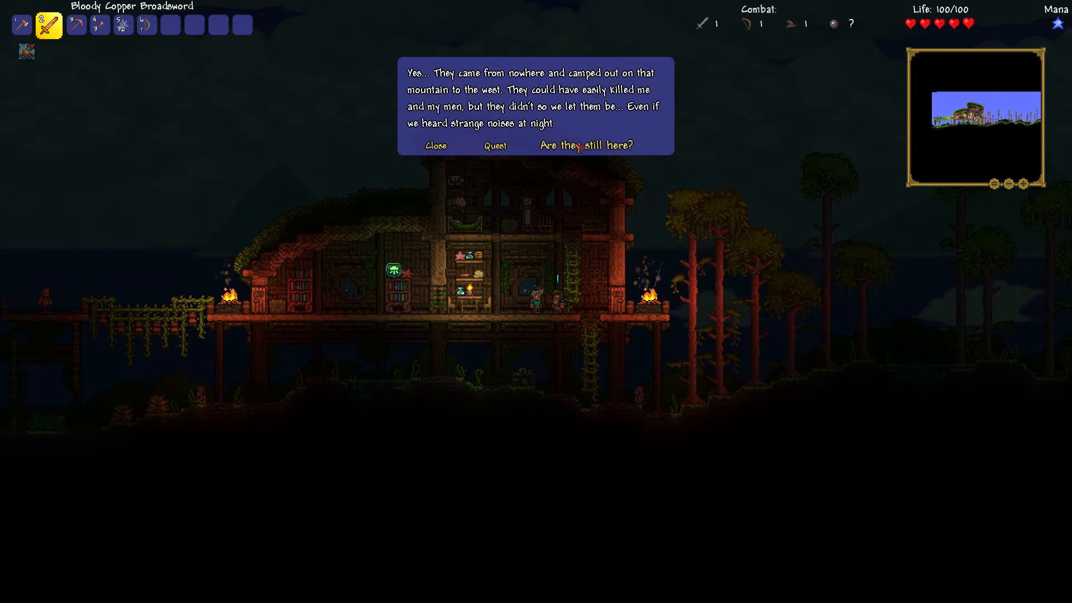
click(587, 146)
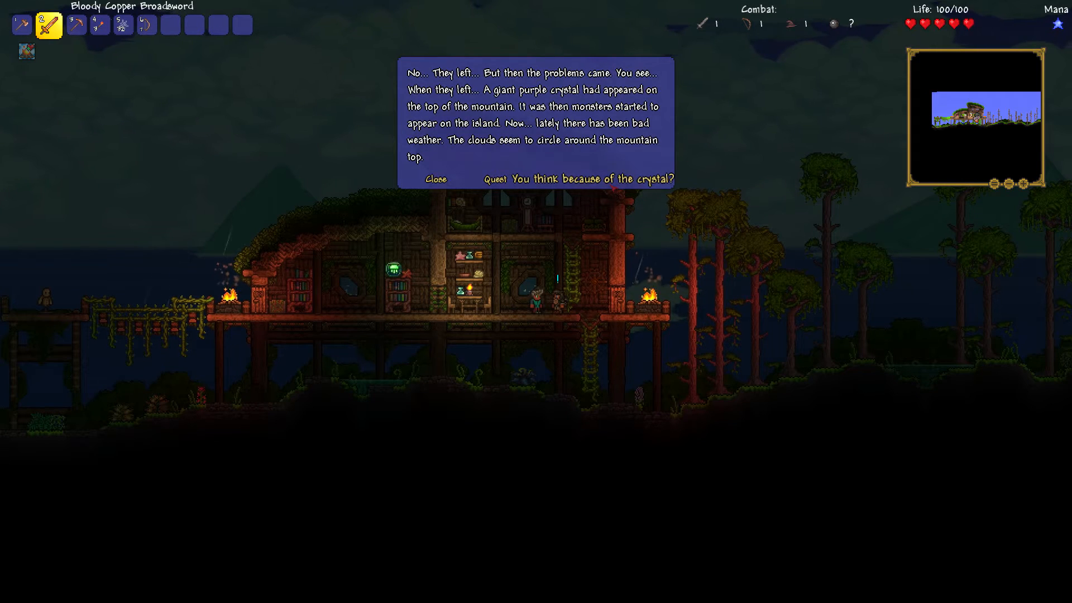
Ask if the crystal caused it, agree to help for the crew, and let him go on.
click(579, 179)
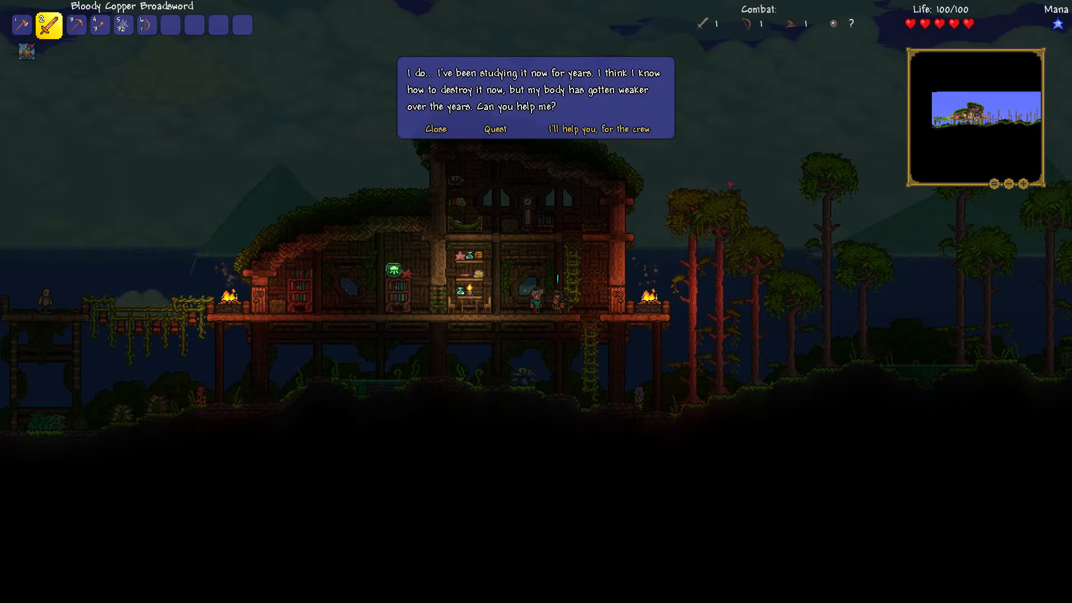
click(601, 130)
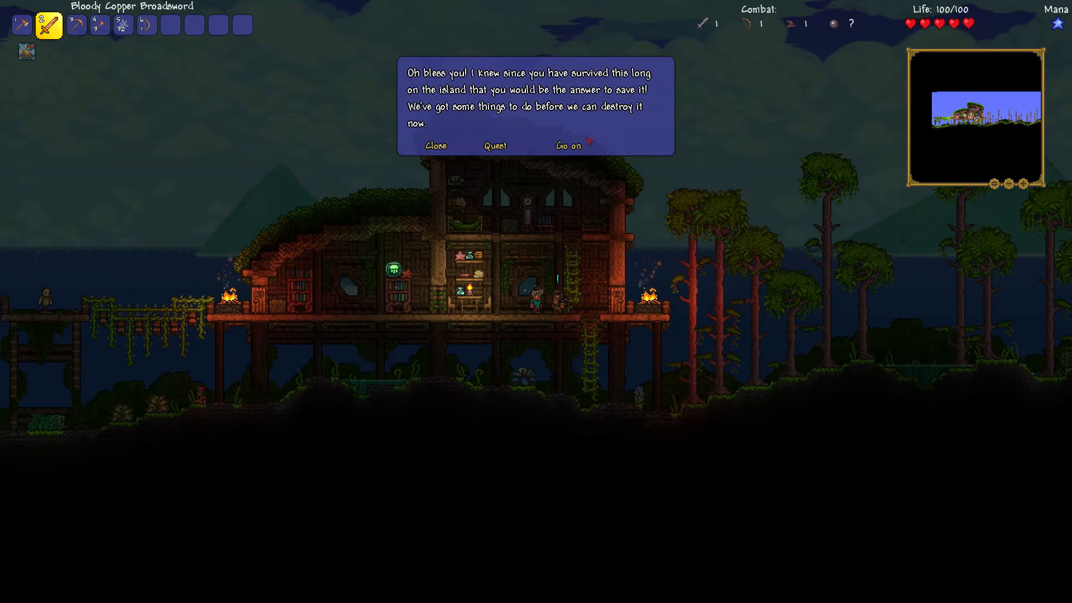
click(567, 145)
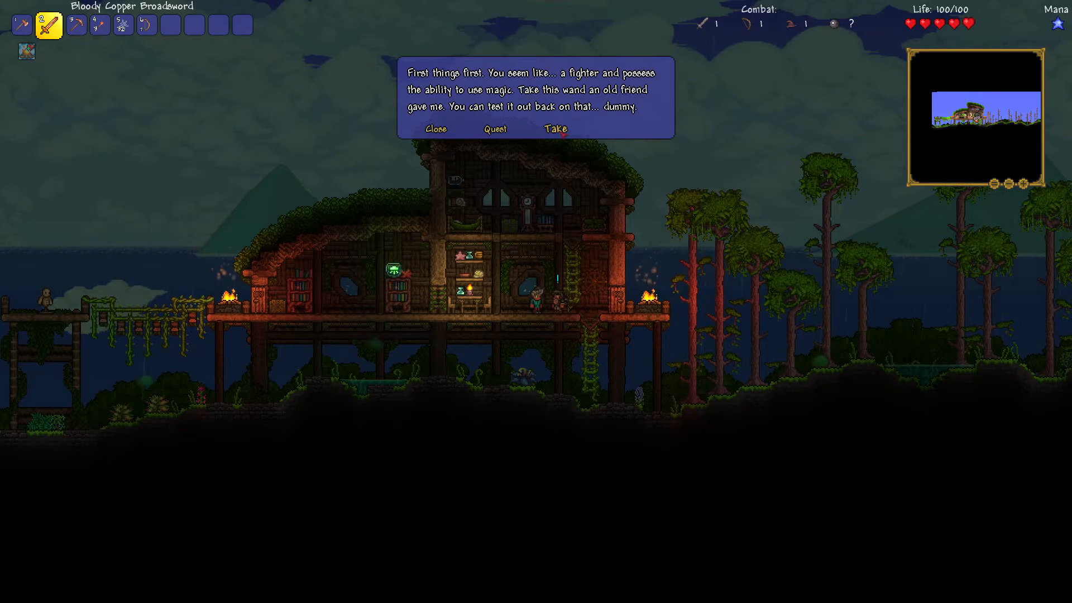
Take the wand and ask which ingredients are needed and what else.
click(555, 129)
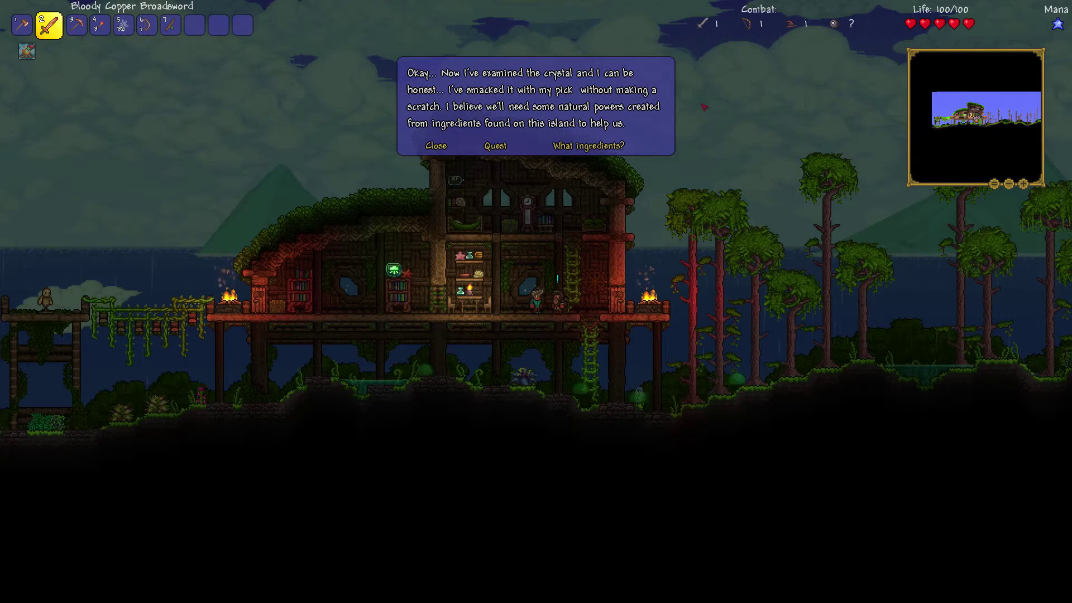
mouse_move(590, 145)
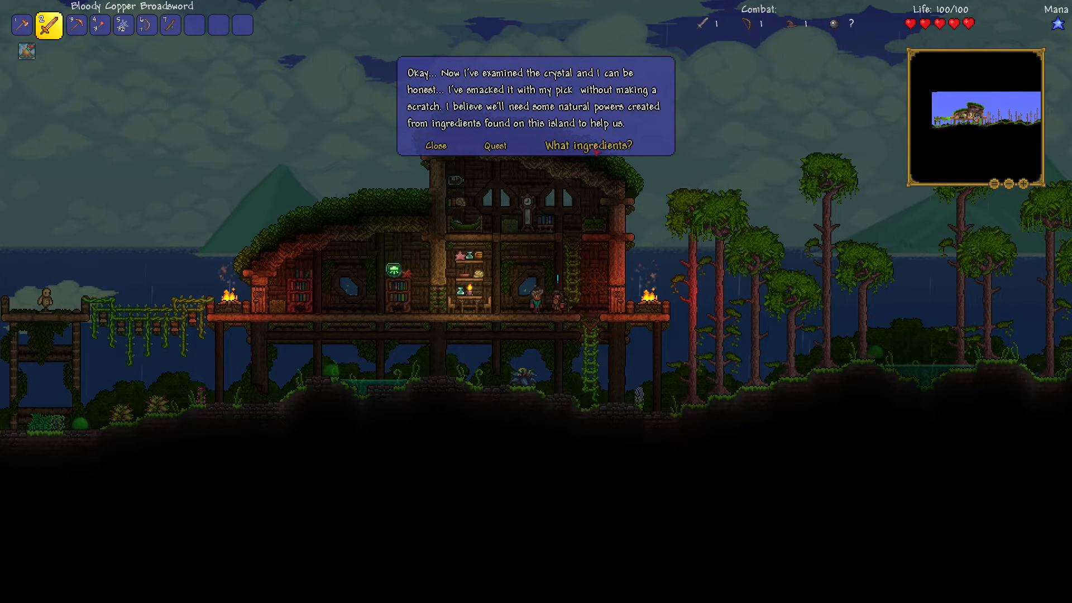
click(588, 144)
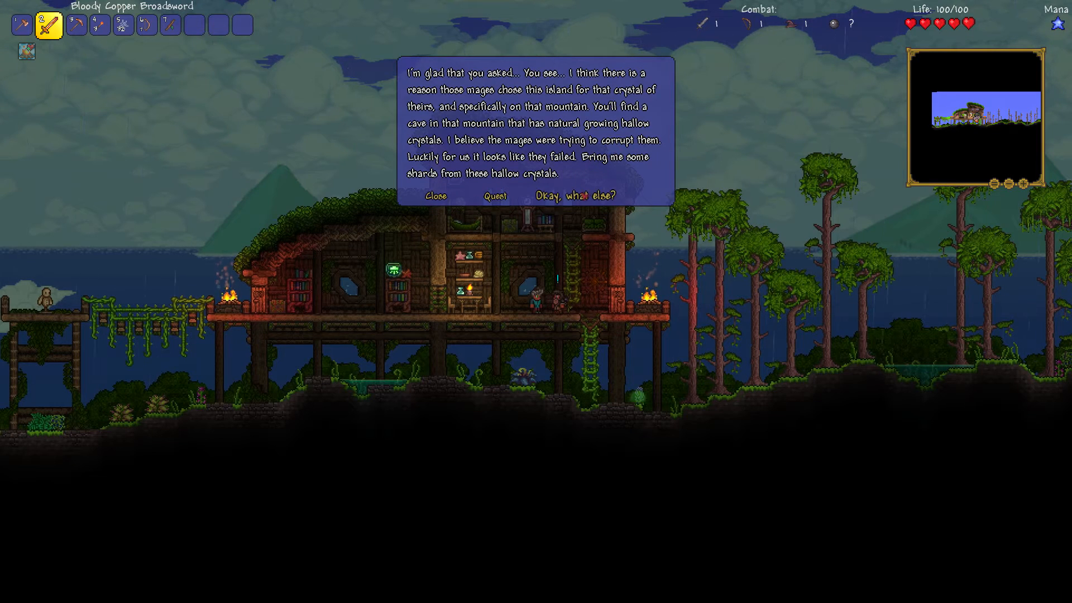
click(579, 197)
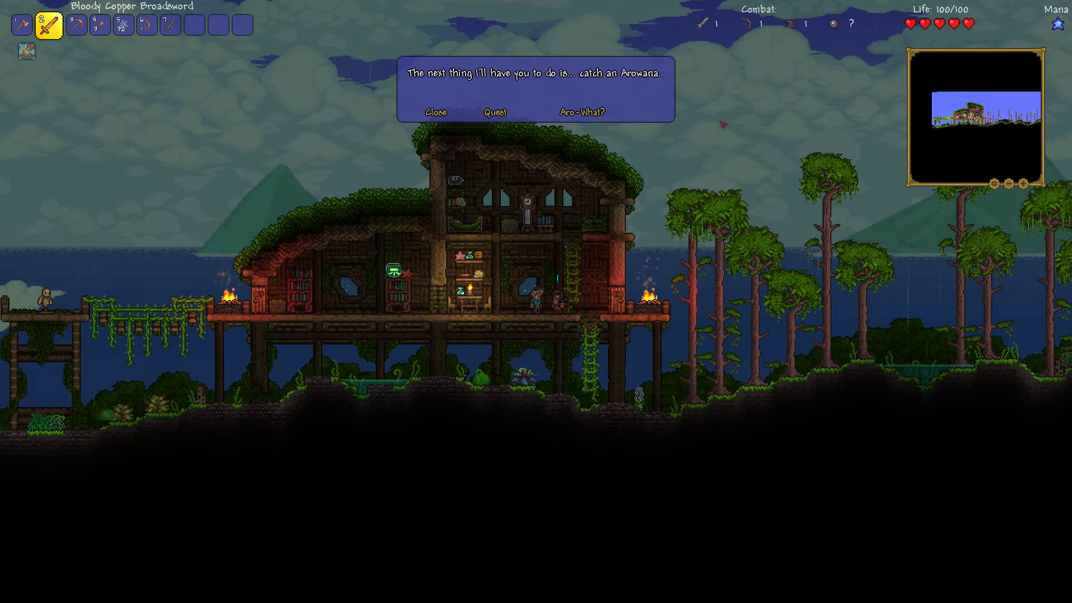
Ask what an Arowana is, take the pole and bait, and confirm the errands.
click(581, 111)
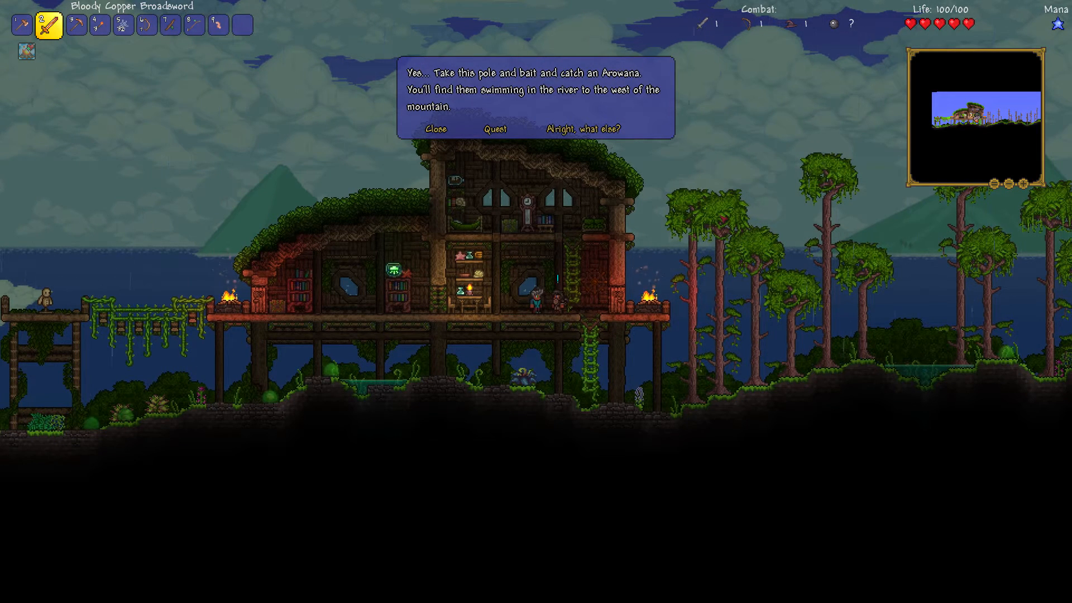
click(581, 129)
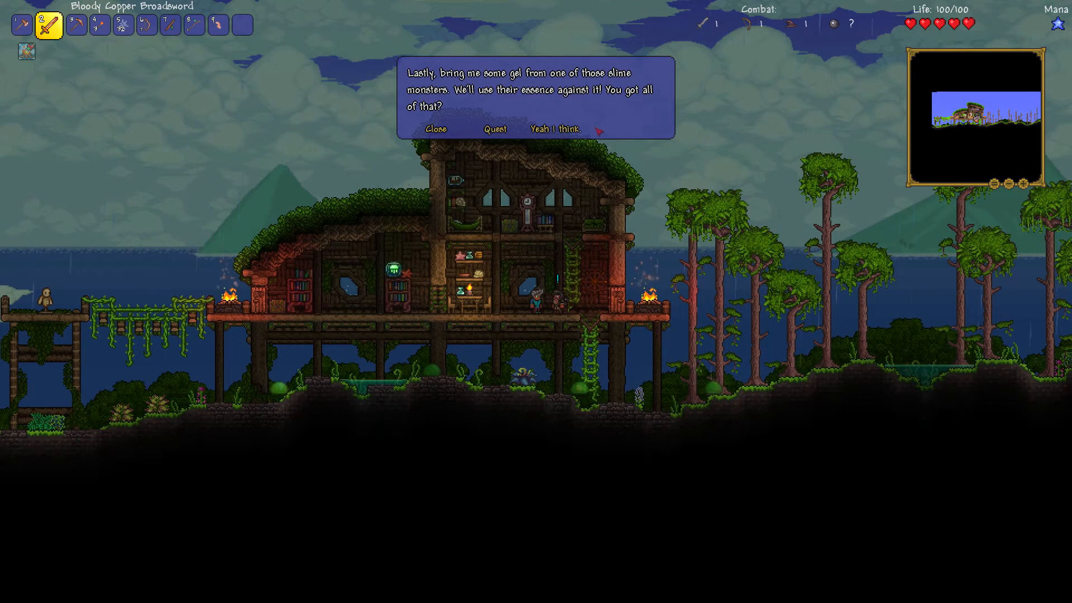
click(555, 130)
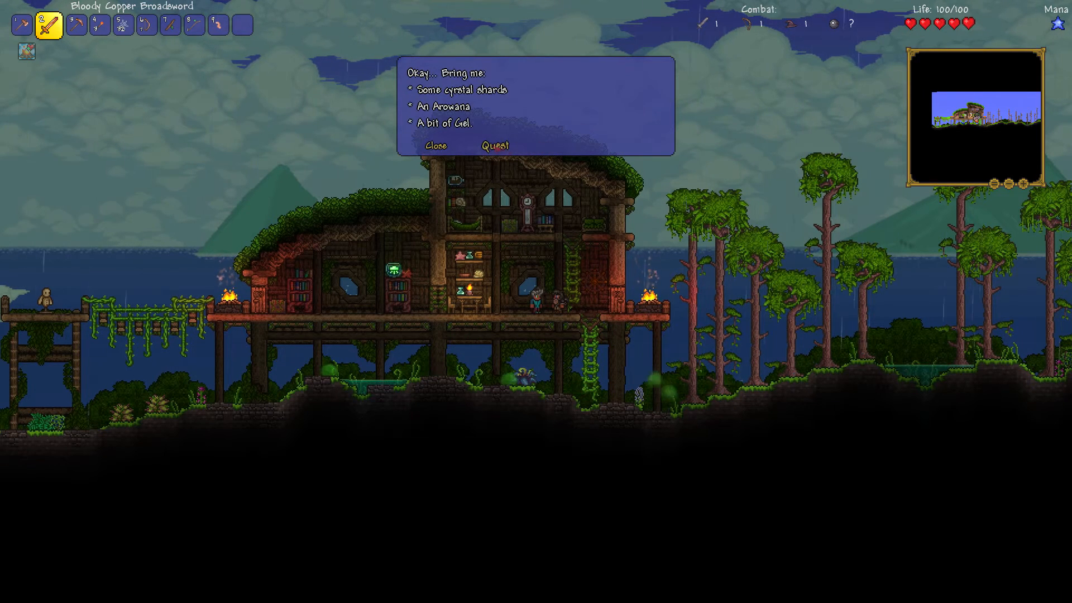
Leave the Hermit, fight the jungle creature for melee XP, and head east to the vine bridge.
click(436, 146)
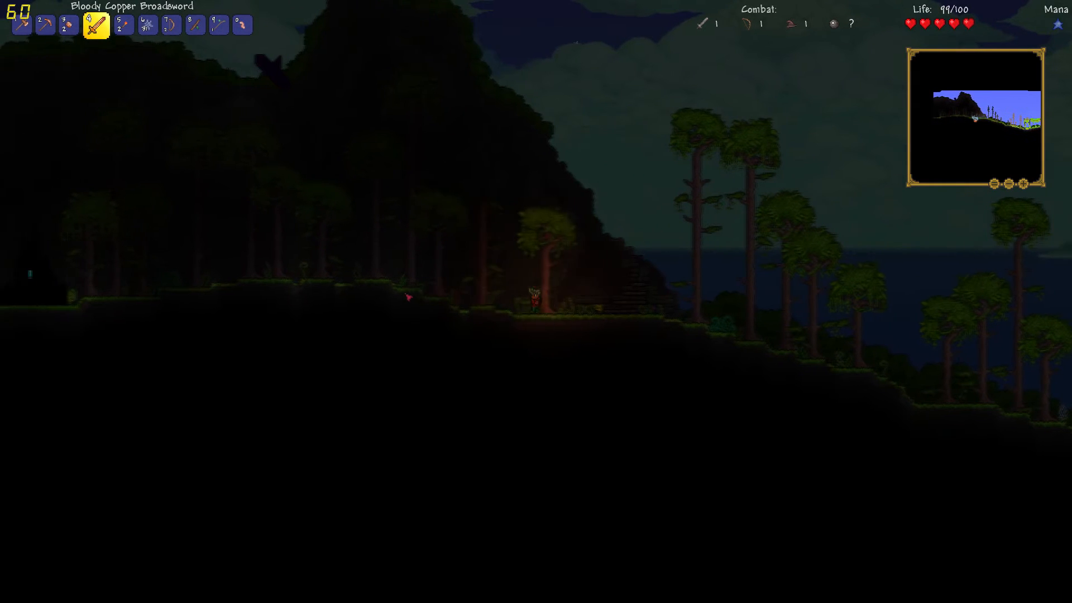
scroll(left, 3)
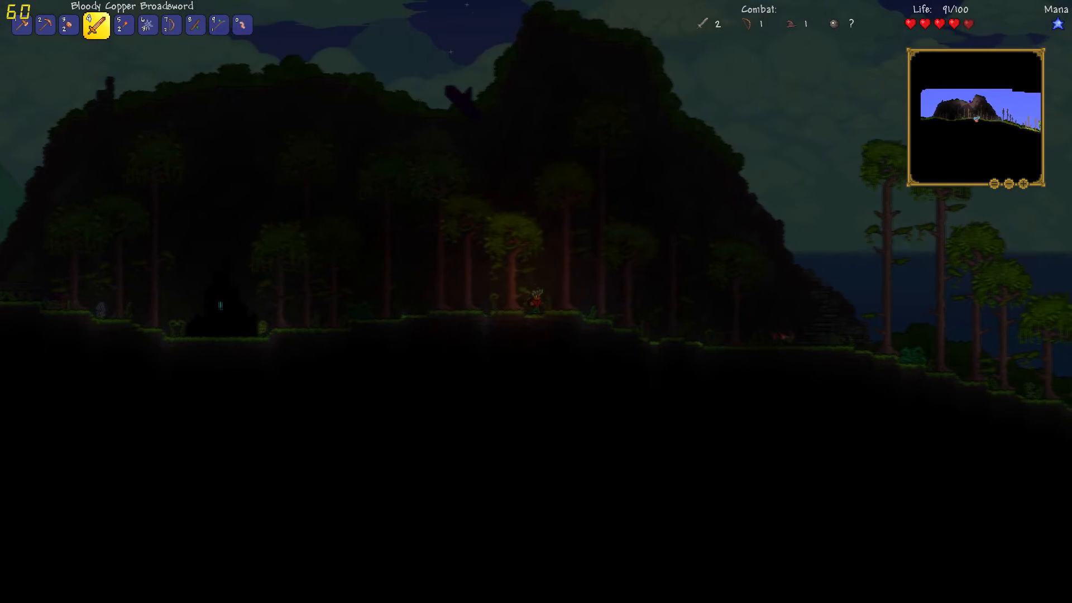
key(d)
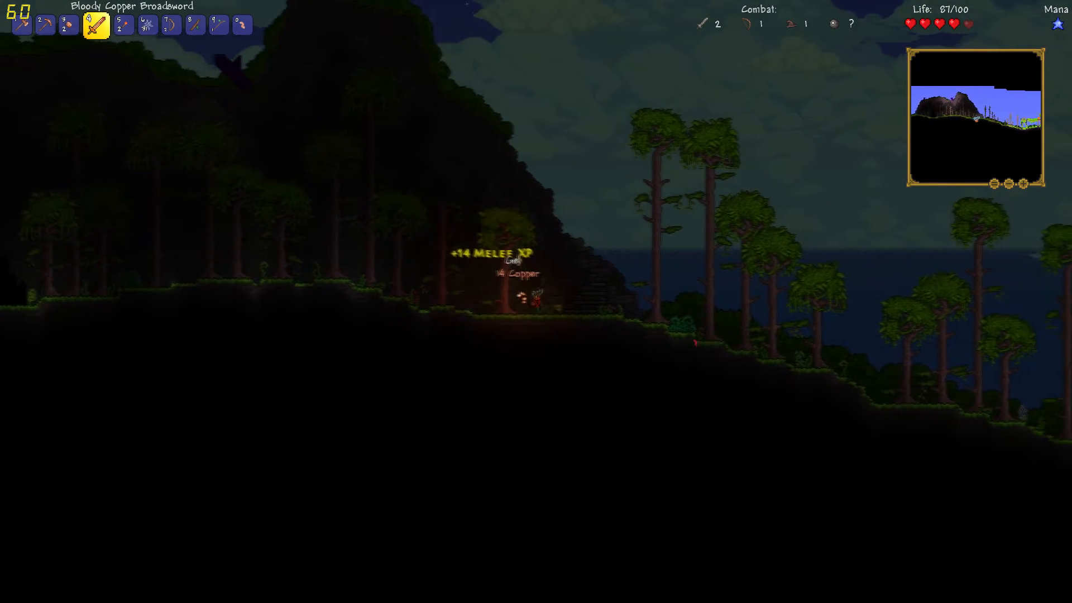
key(a)
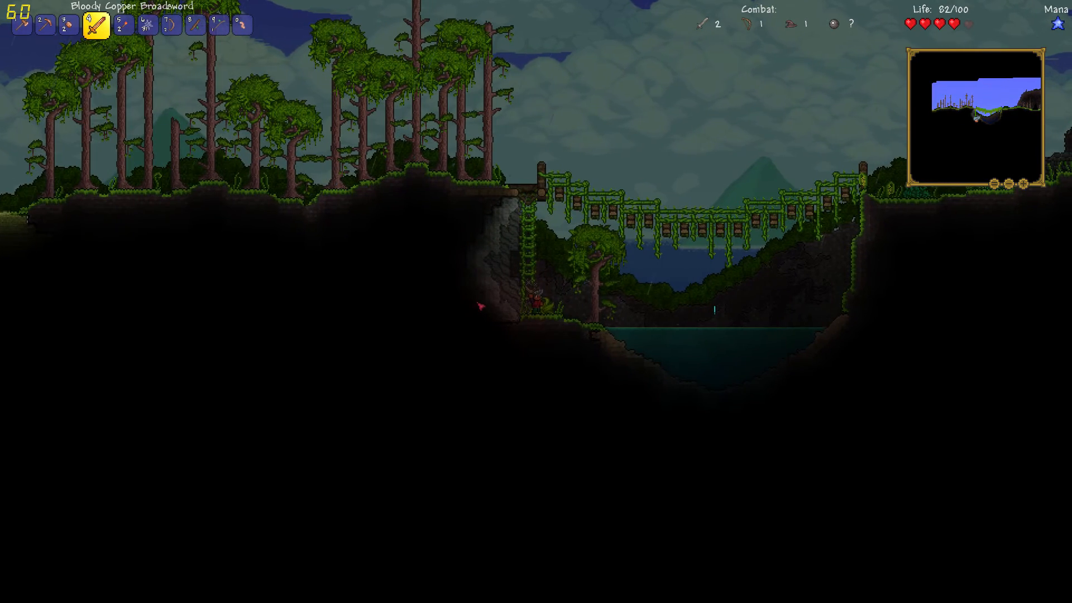
Cross the vine bridge and walk to the Hermit's stilt house by the sea.
key(d)
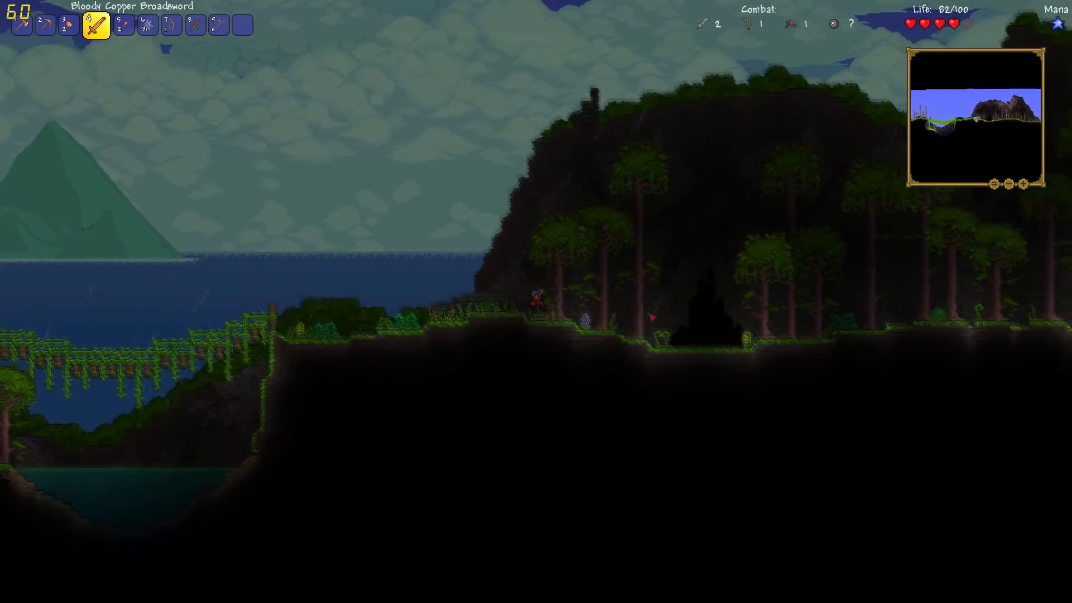
key(d)
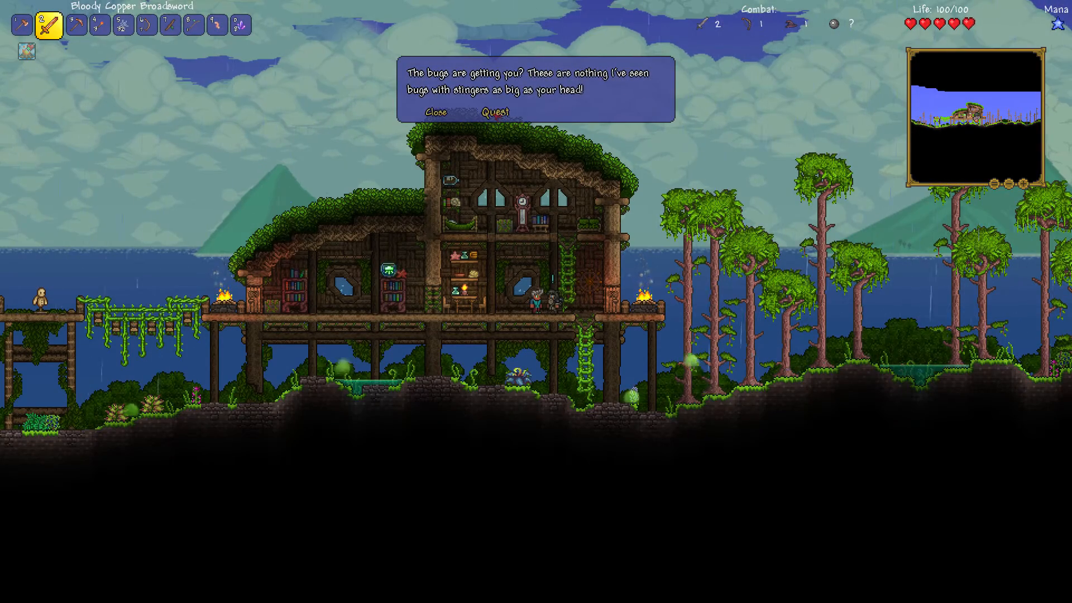
Hand in the gel so the Hermit brews the potion, then ready the Foul Smelling Brew.
click(495, 112)
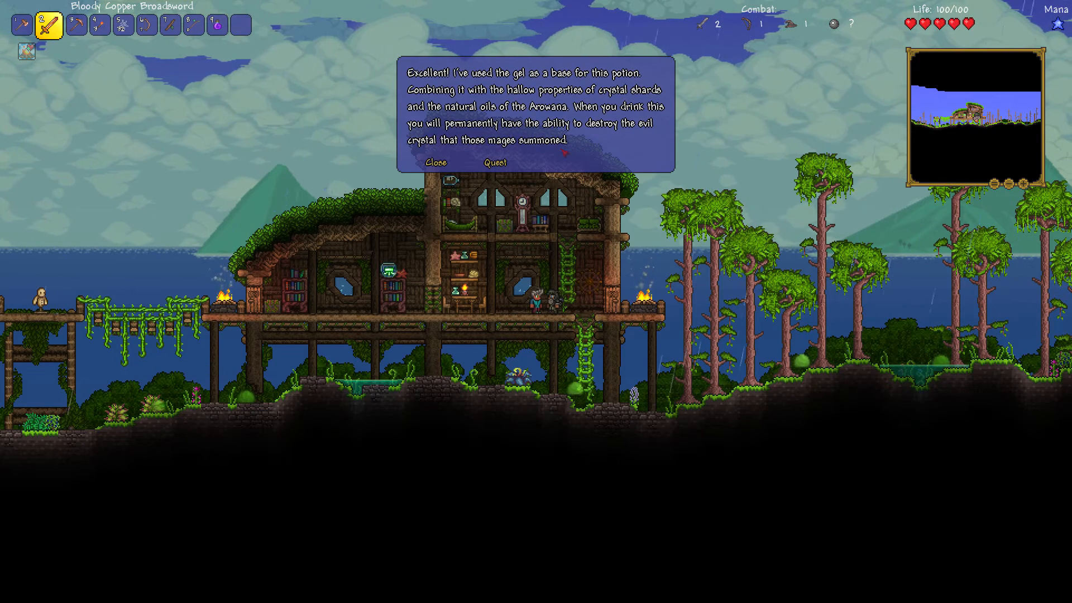
click(437, 163)
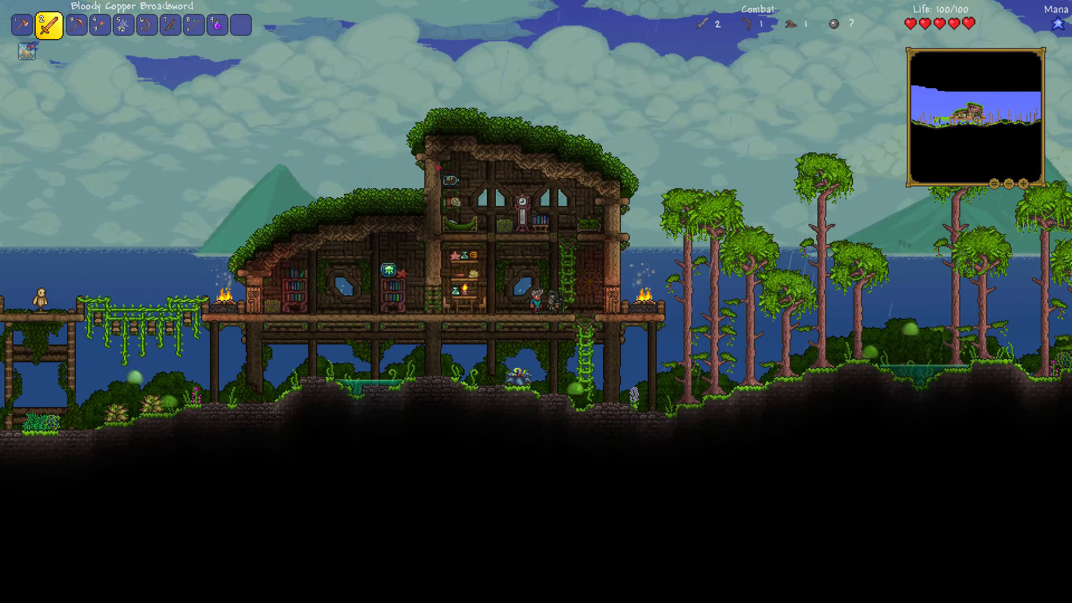
click(213, 25)
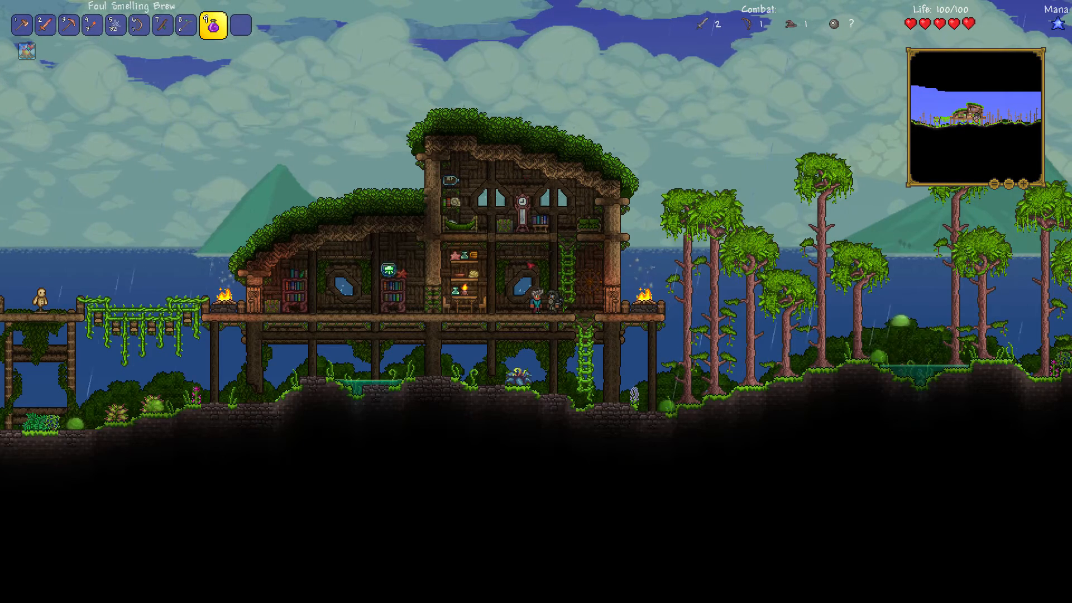
Drink the brew, learn of the western summit crystal, and take the healing potion supplies.
click(213, 26)
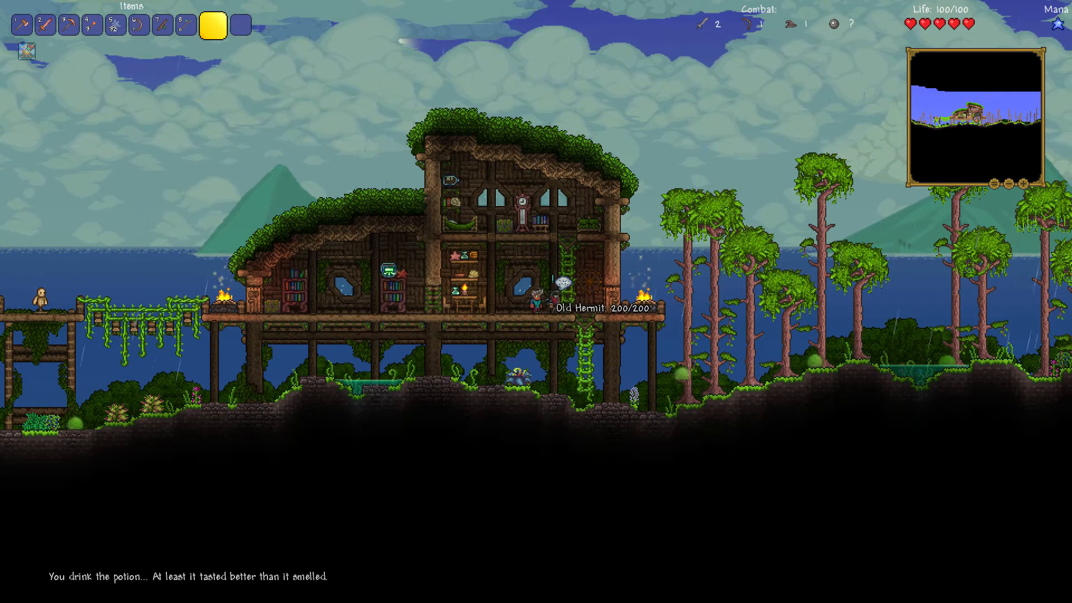
click(538, 293)
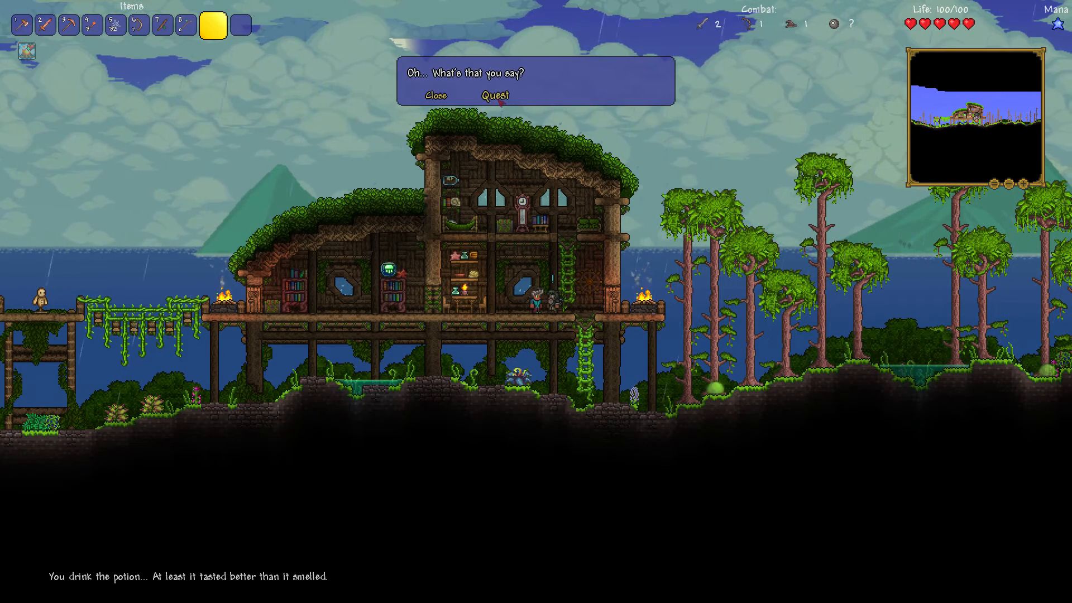
click(495, 94)
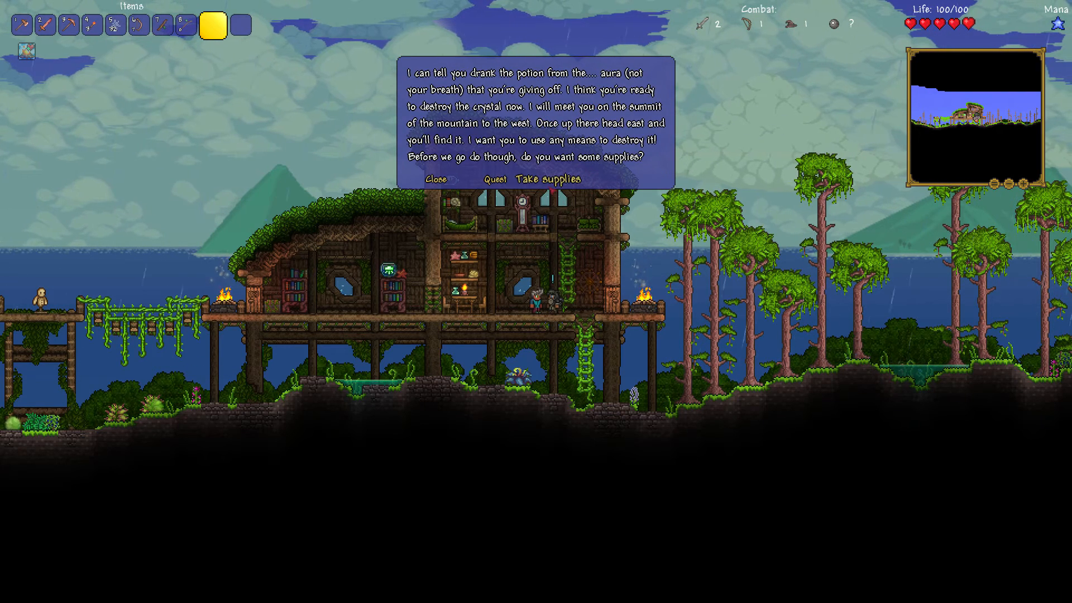
click(546, 179)
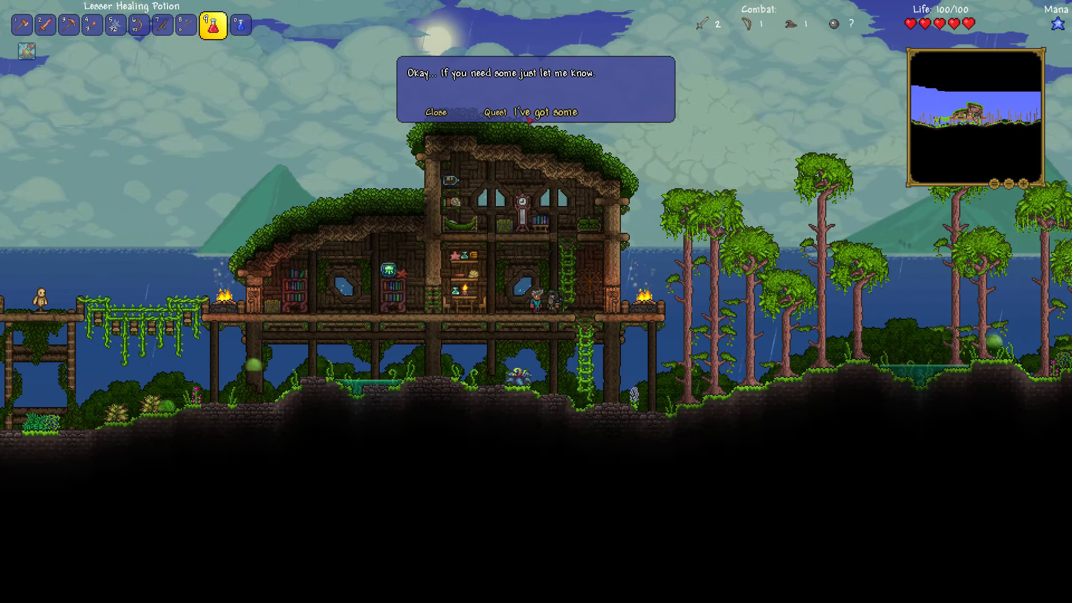
click(436, 112)
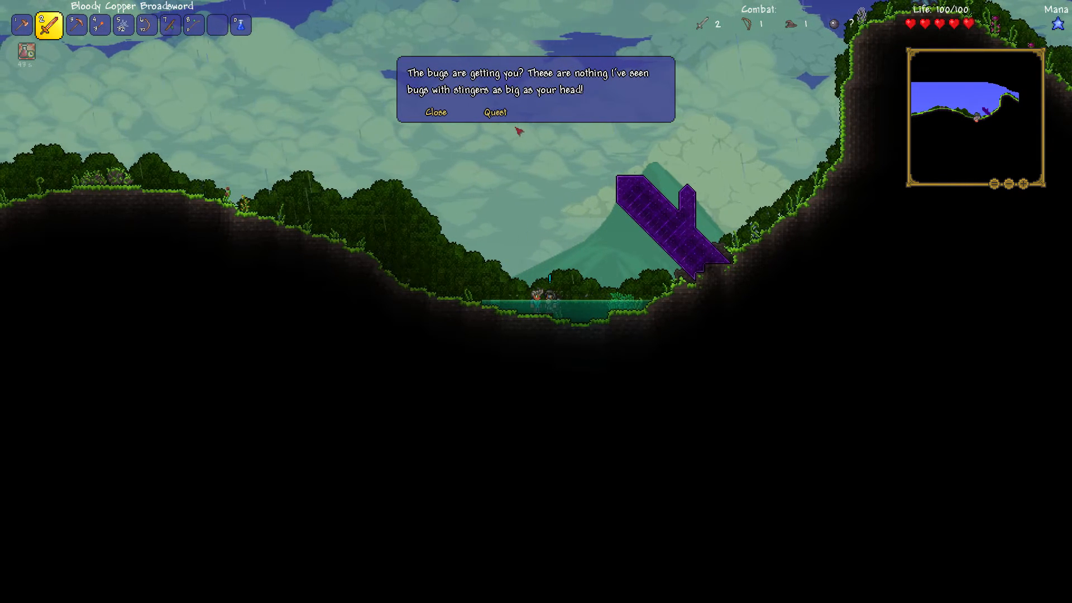
mouse_move(495, 111)
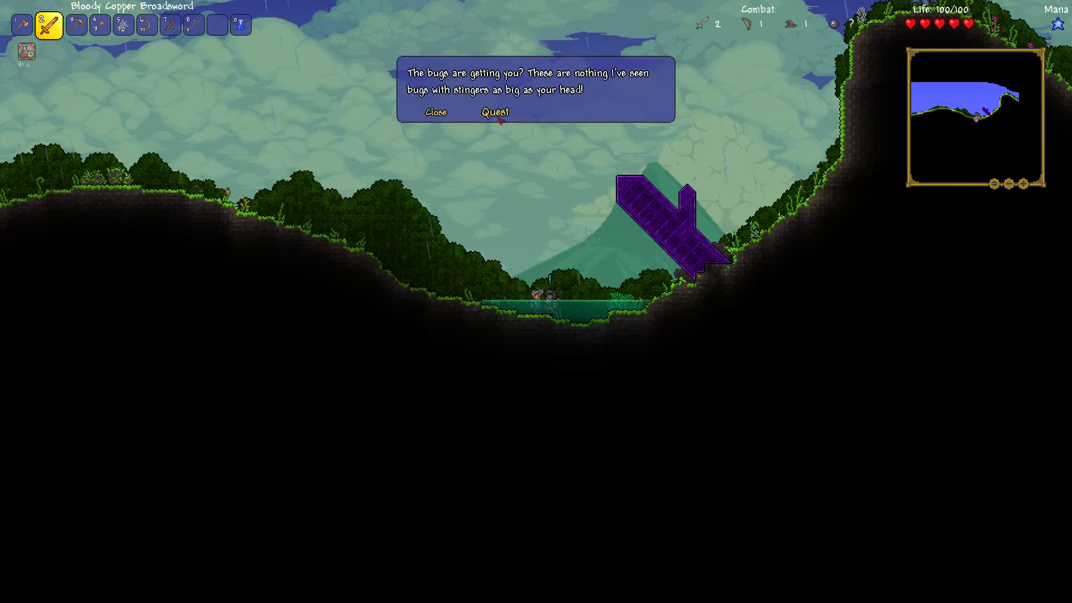
Confirm the crystal must be destroyed and take the Hermit's arrow supplies.
click(493, 112)
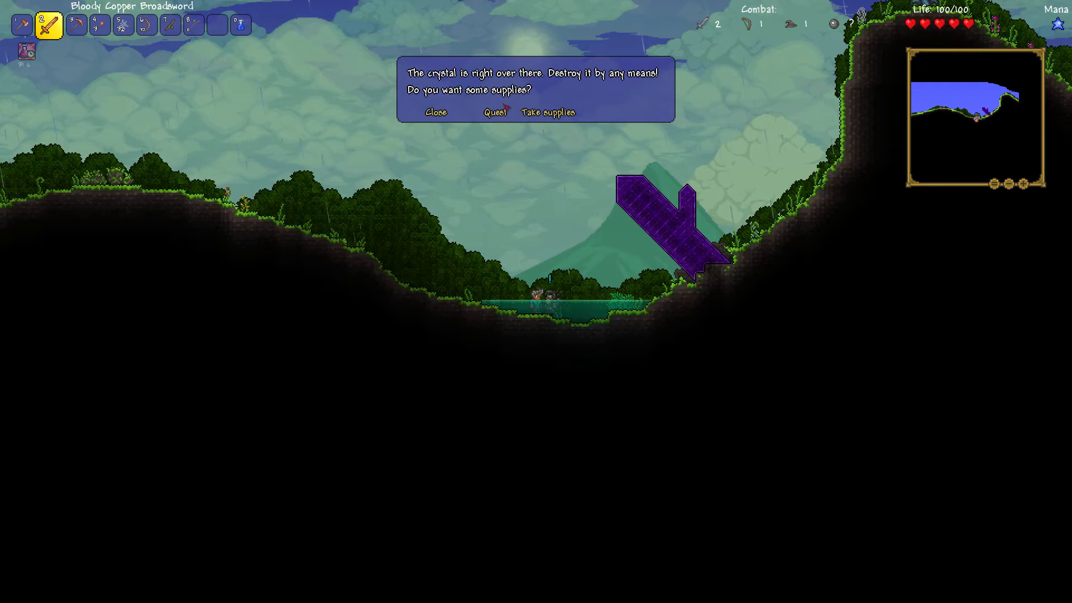
click(545, 111)
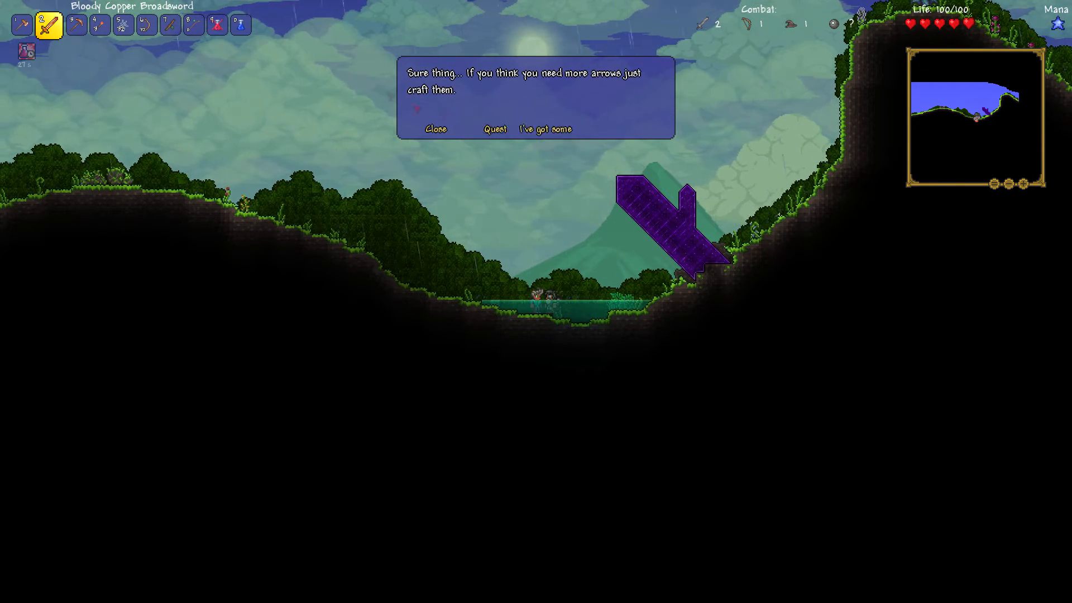
mouse_move(217, 25)
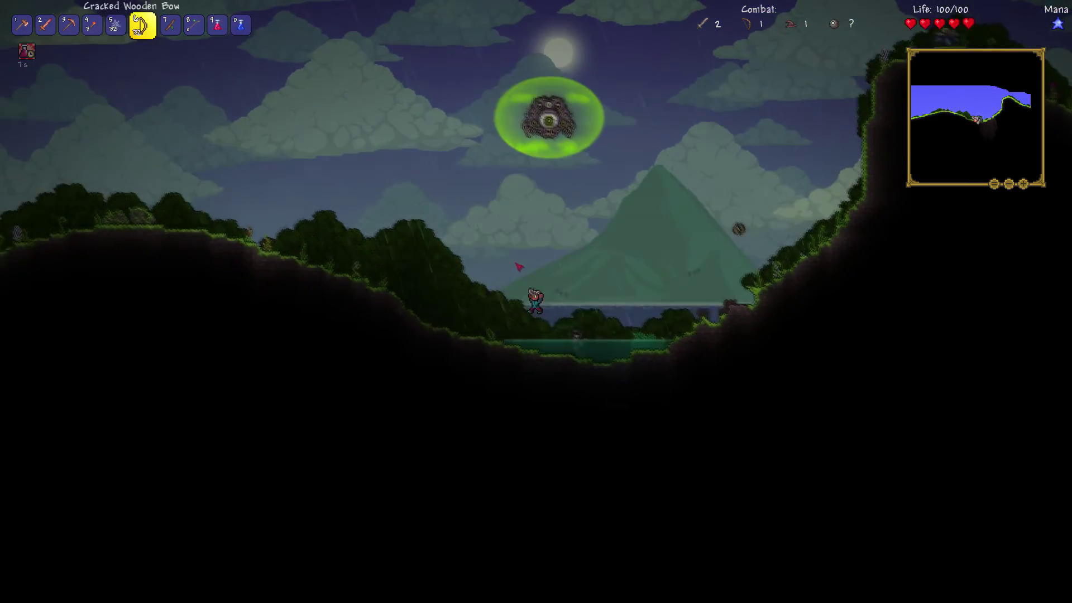
Fire Cracked Wooden Bow arrows at the Observer over the pond until its health is worn down.
click(168, 23)
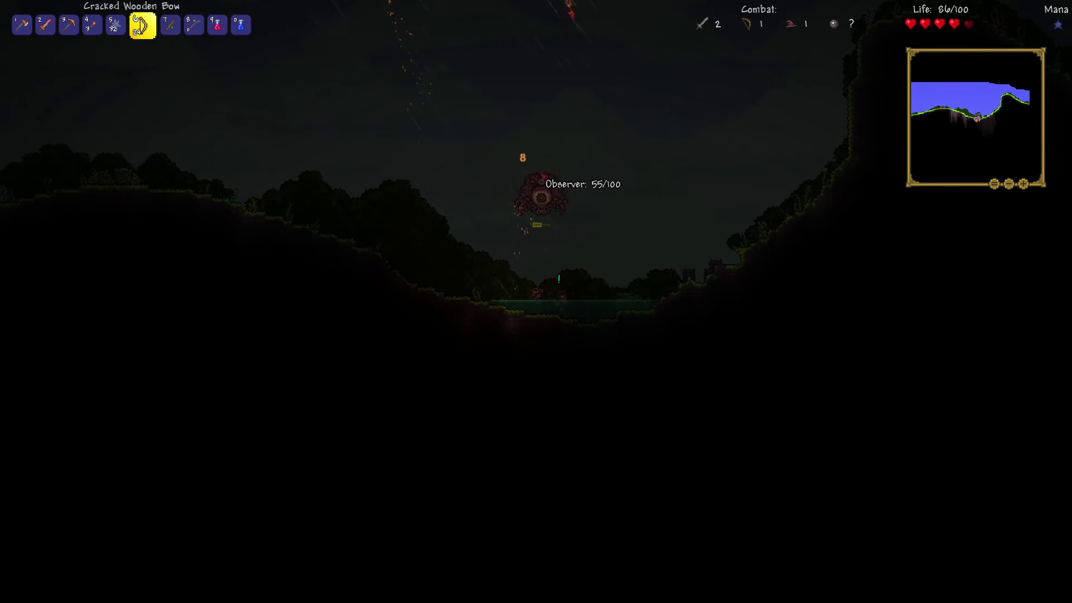
click(45, 24)
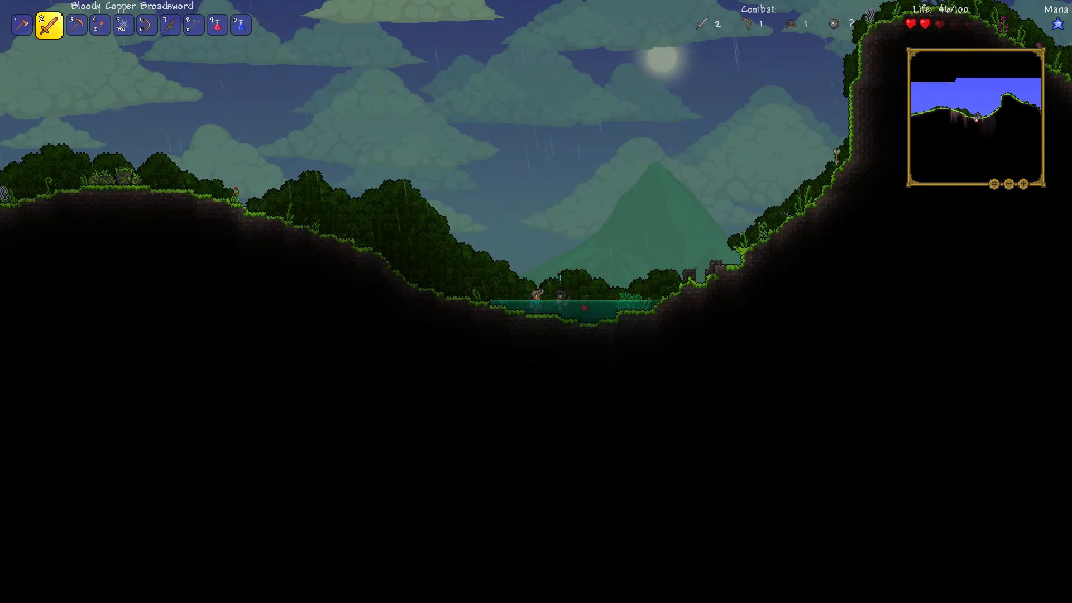
Ask the pond villager about the quest and where the monster came from.
click(561, 294)
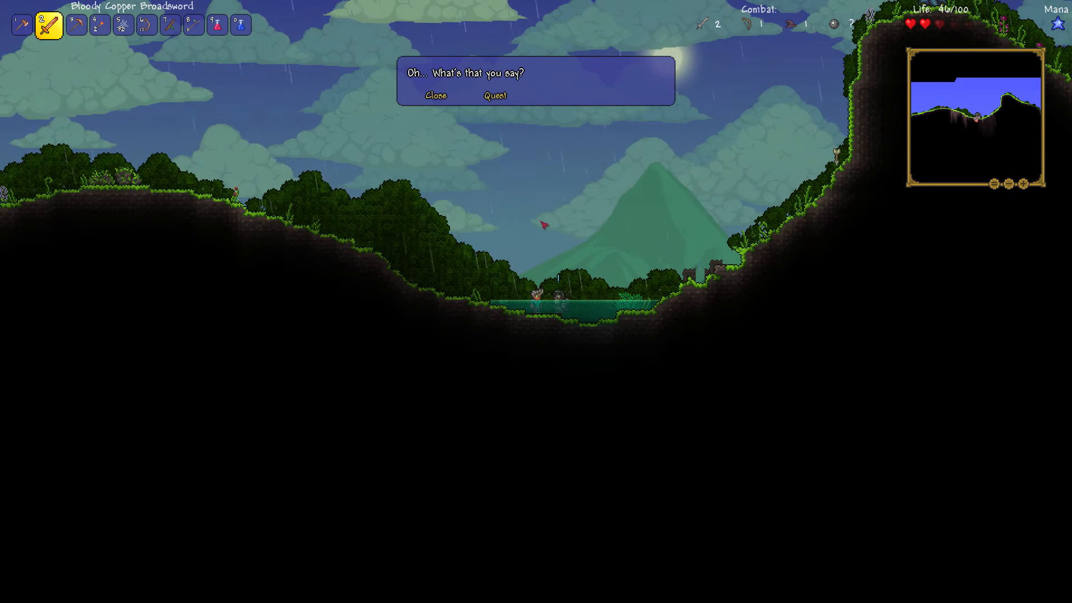
mouse_move(495, 95)
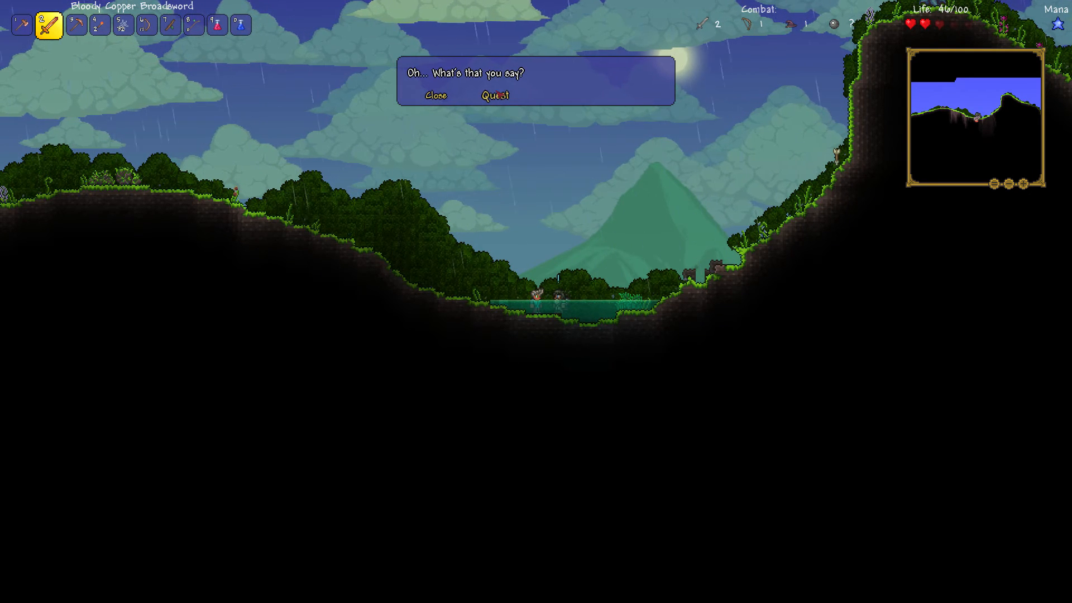
click(494, 95)
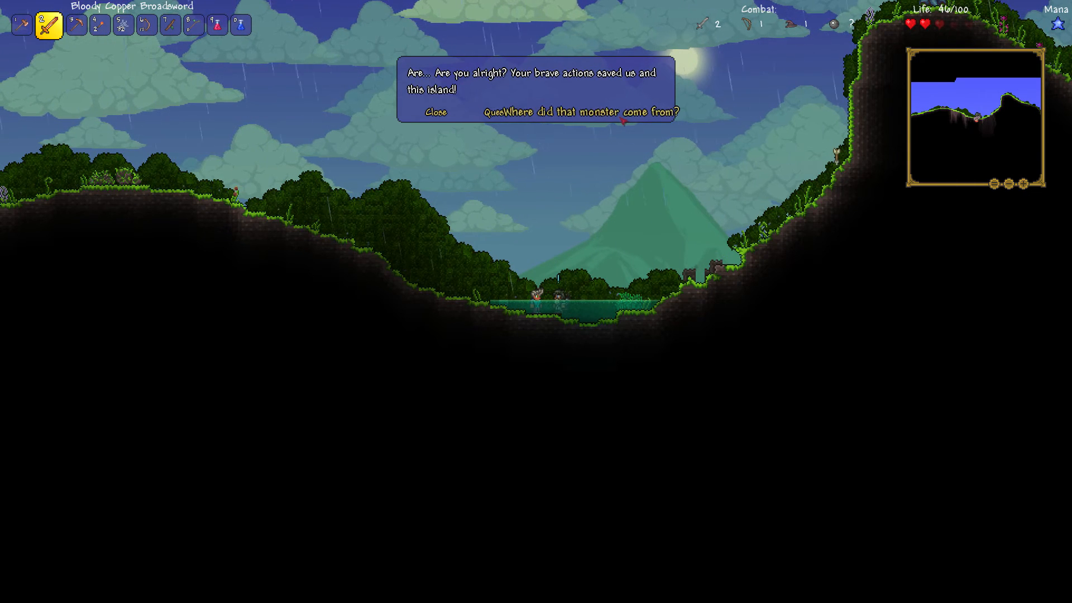
click(579, 111)
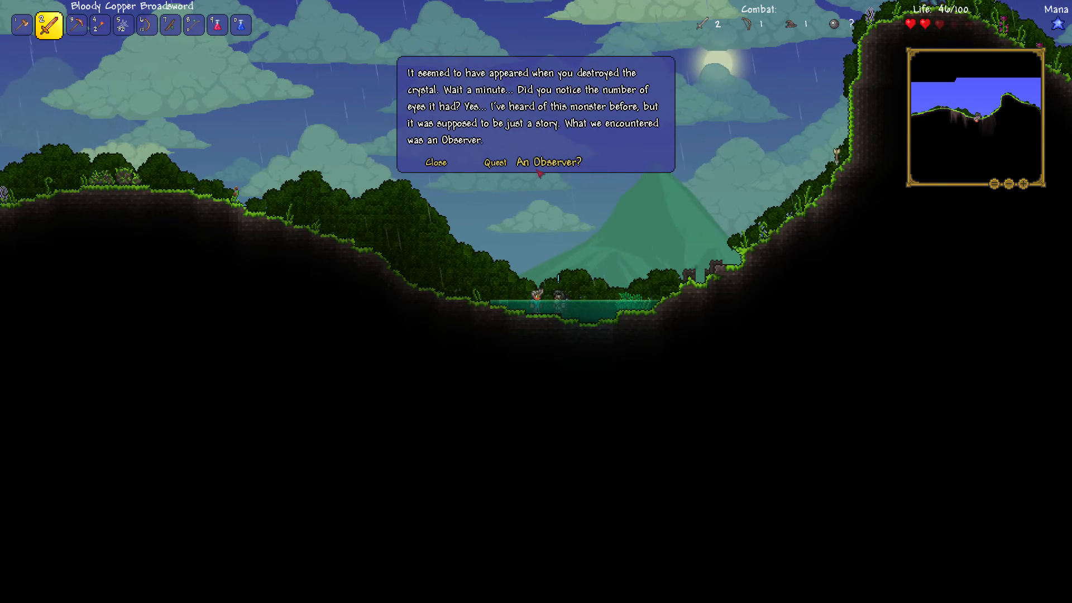
Learn the Observer scouts for invading mages, asking 'But why?' about the invasion.
click(549, 162)
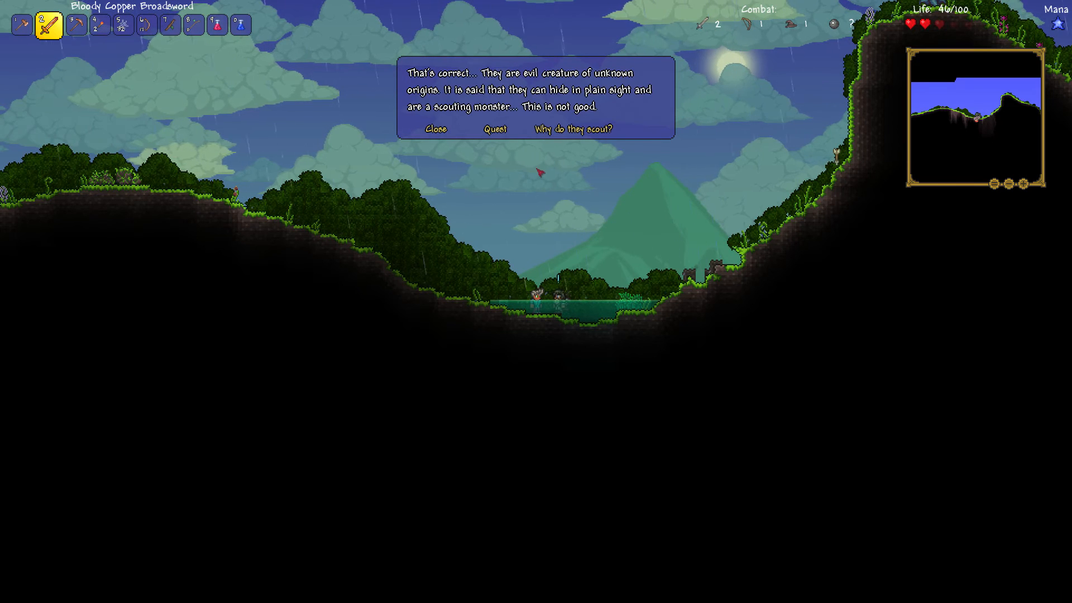
mouse_move(574, 128)
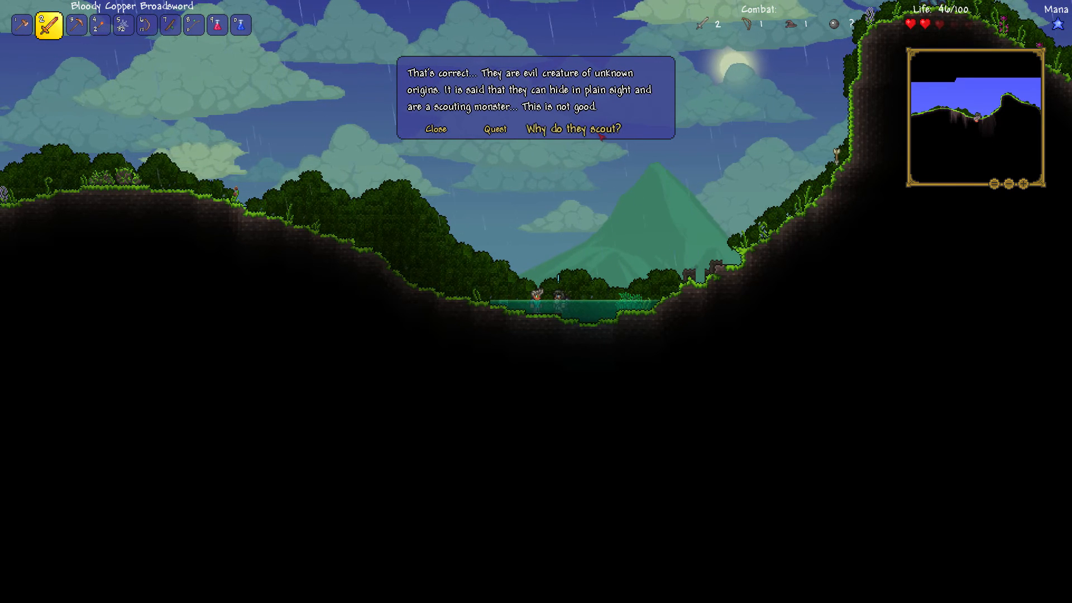
click(577, 130)
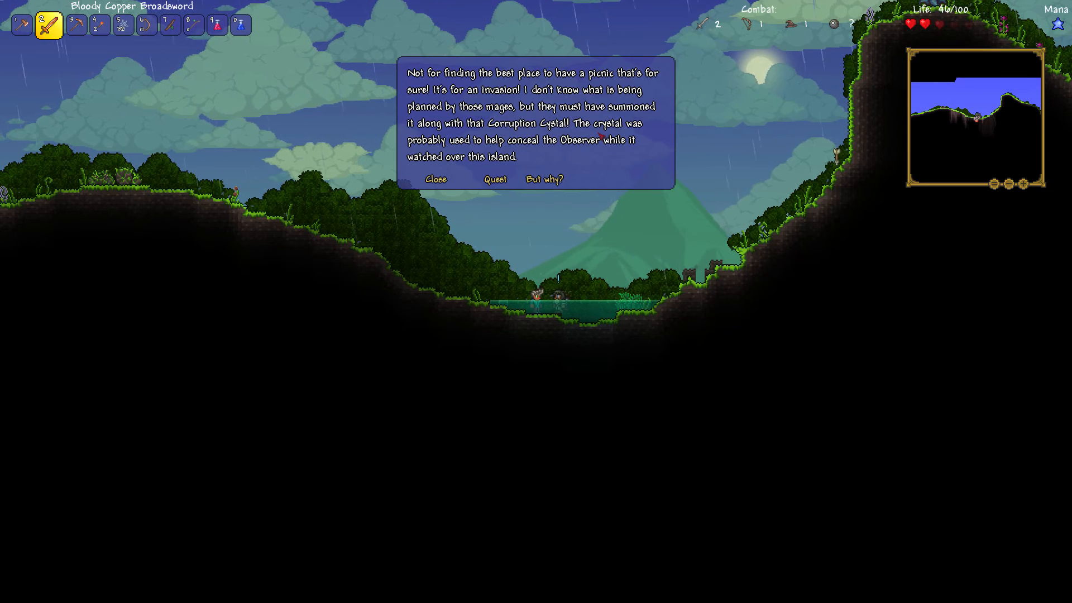
mouse_move(545, 179)
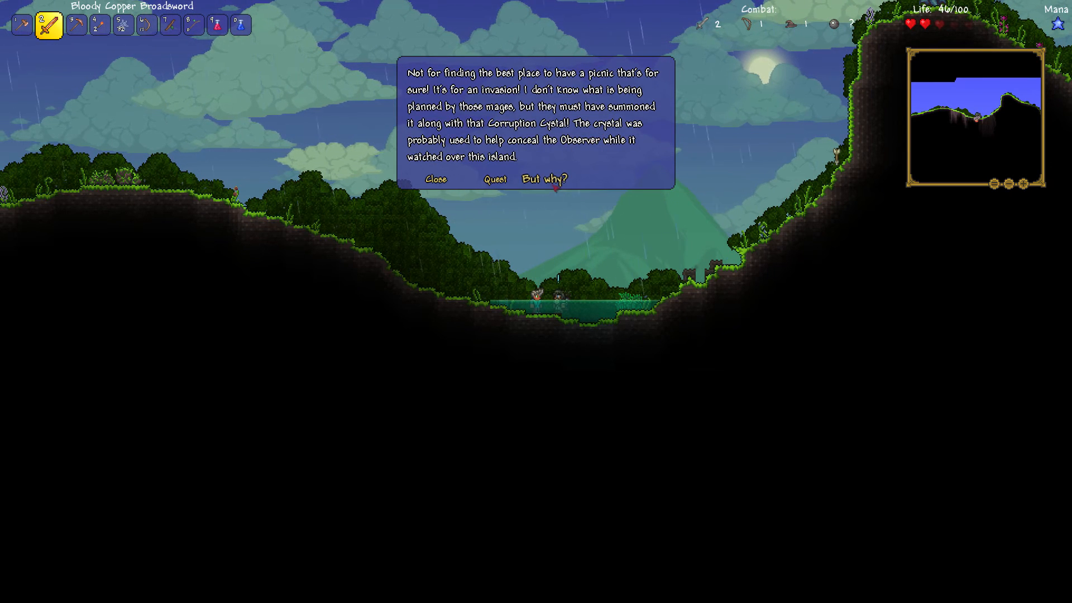
click(545, 178)
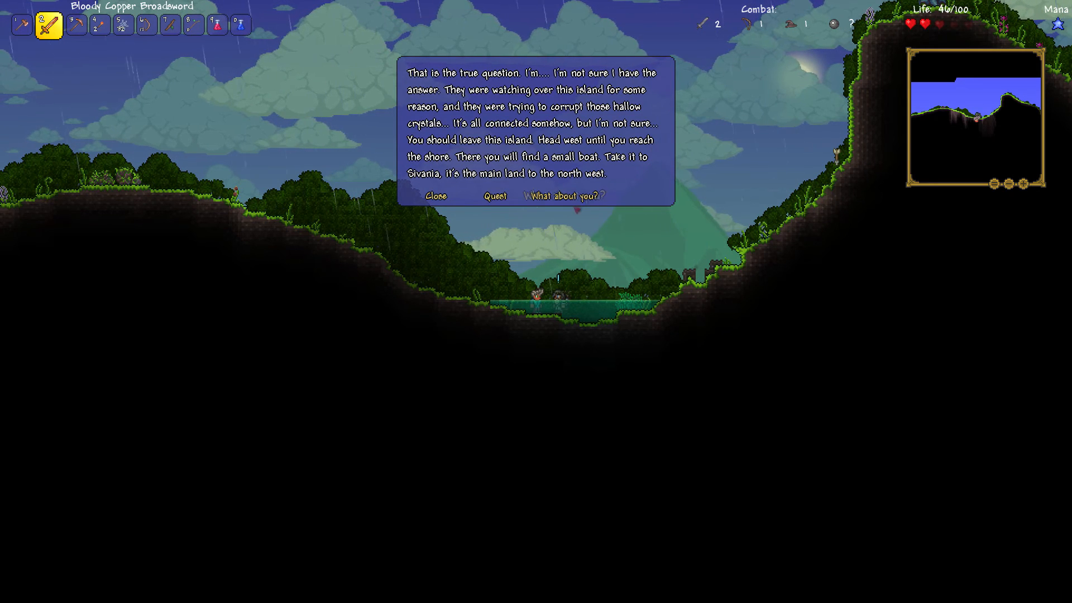
Choose 'What about you?' and 'I'll start my adventure!' to complete Tutorial Trouble.
click(576, 195)
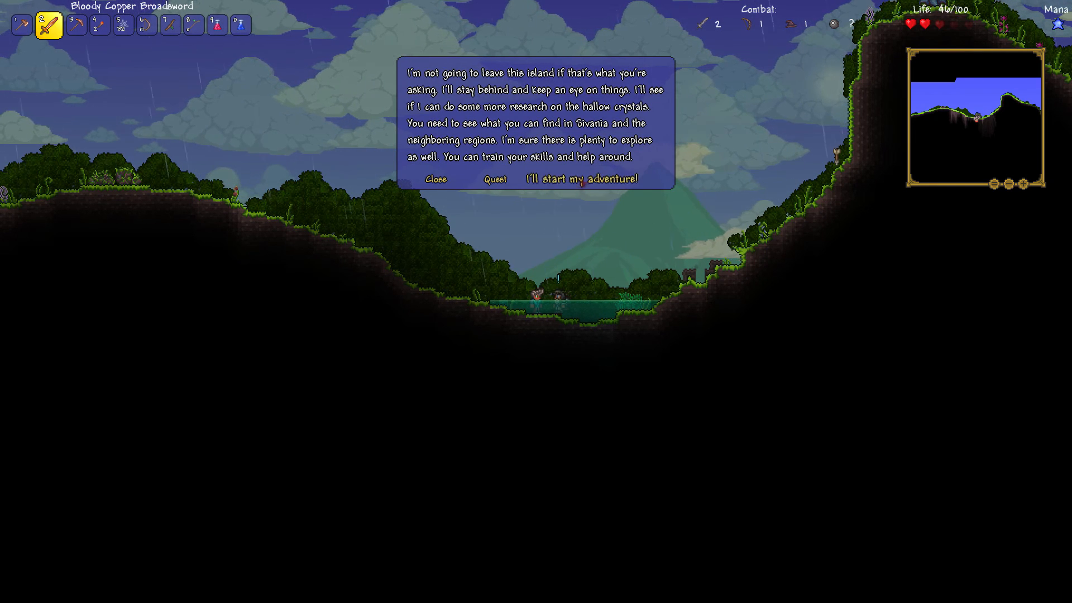
click(582, 178)
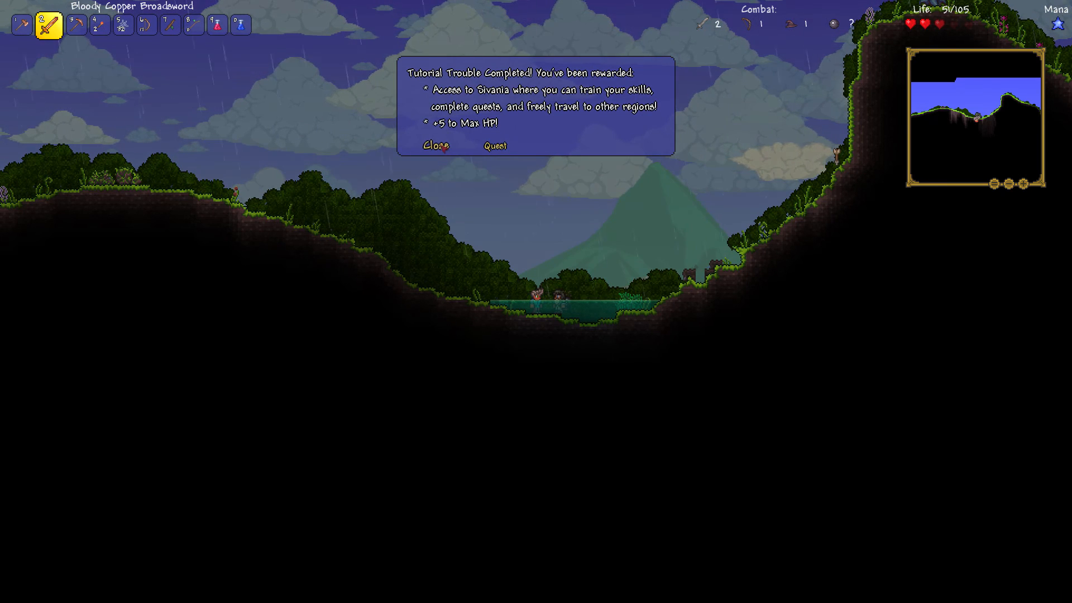
Close the quest reward message and walk west past the forest to the sandy beach.
click(434, 145)
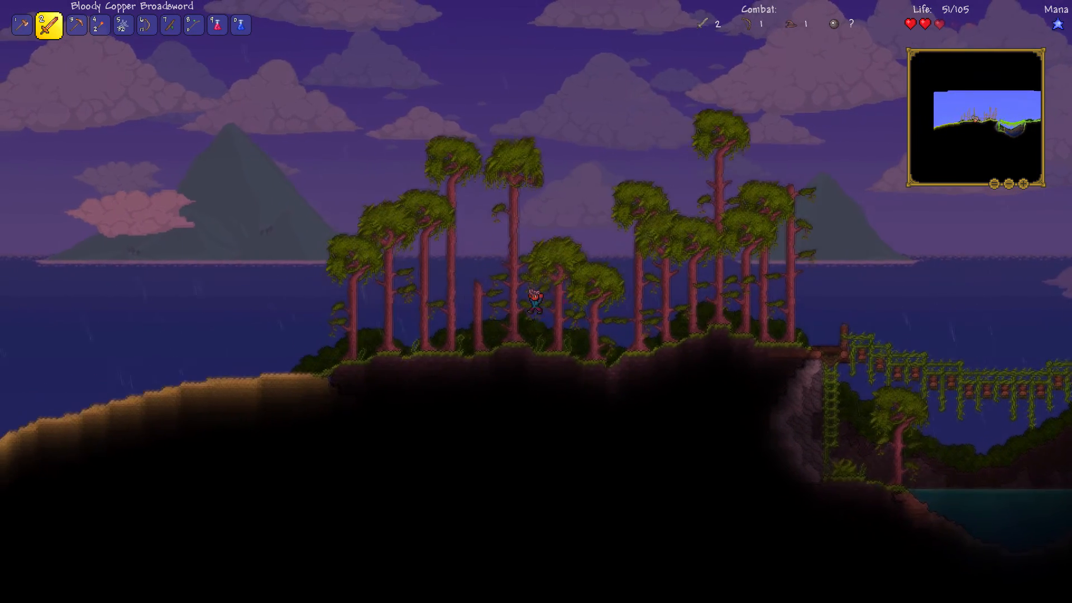
key(d)
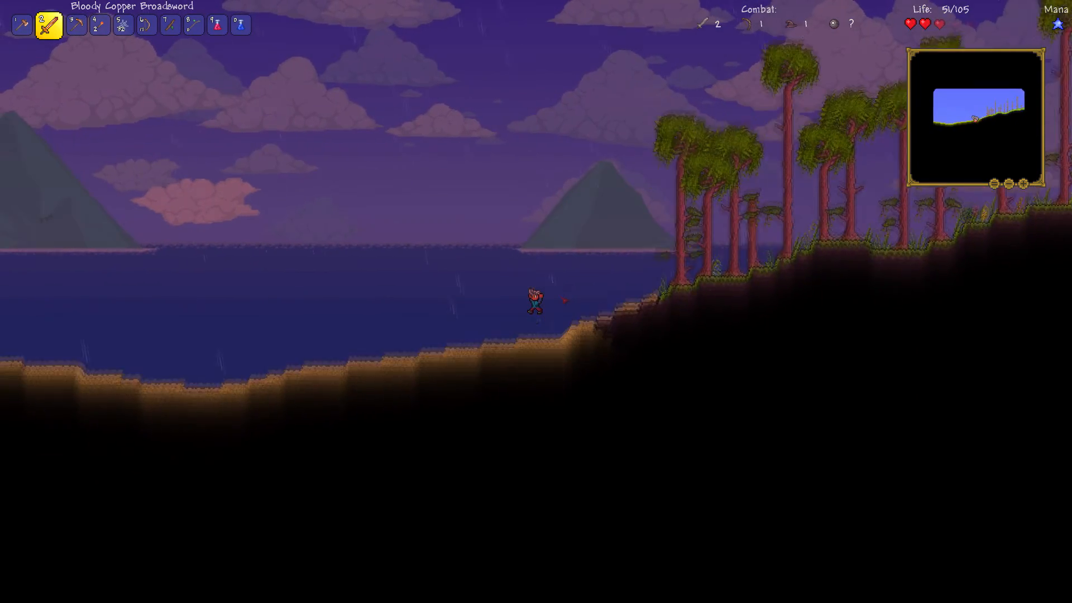
key(d)
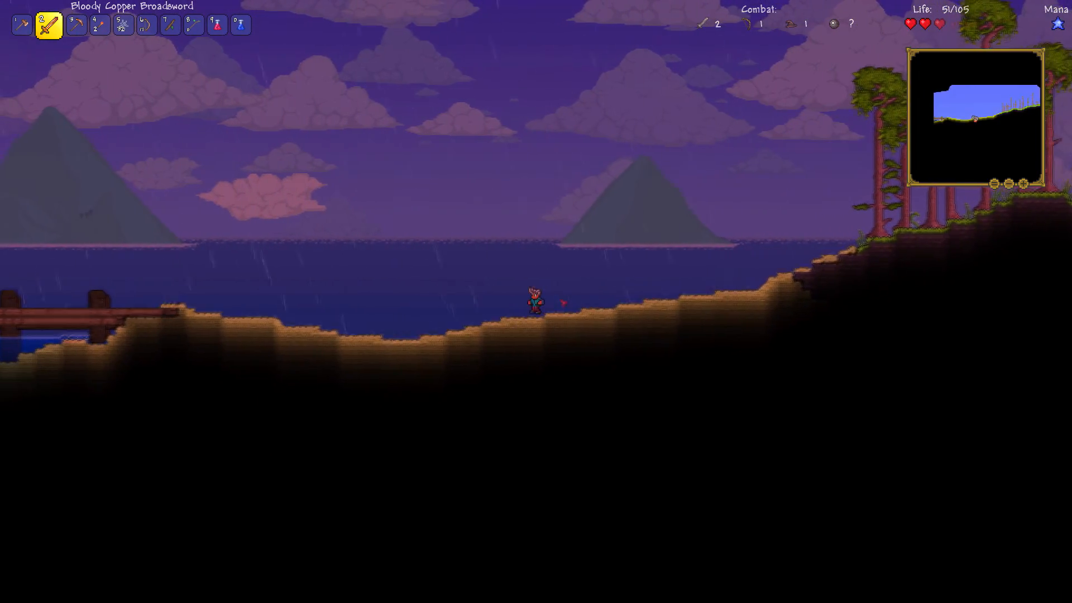